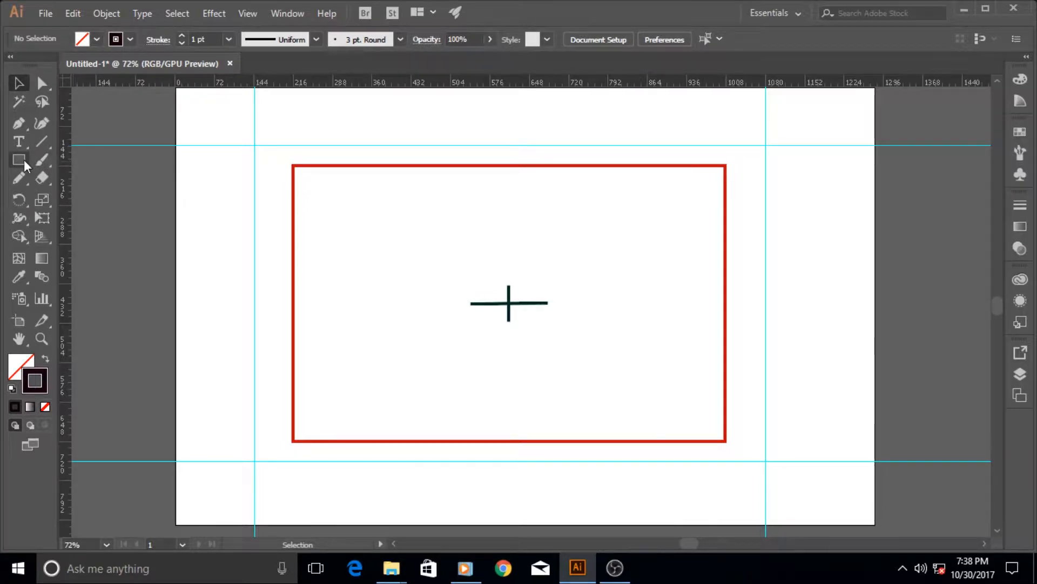
mouse_move(22, 165)
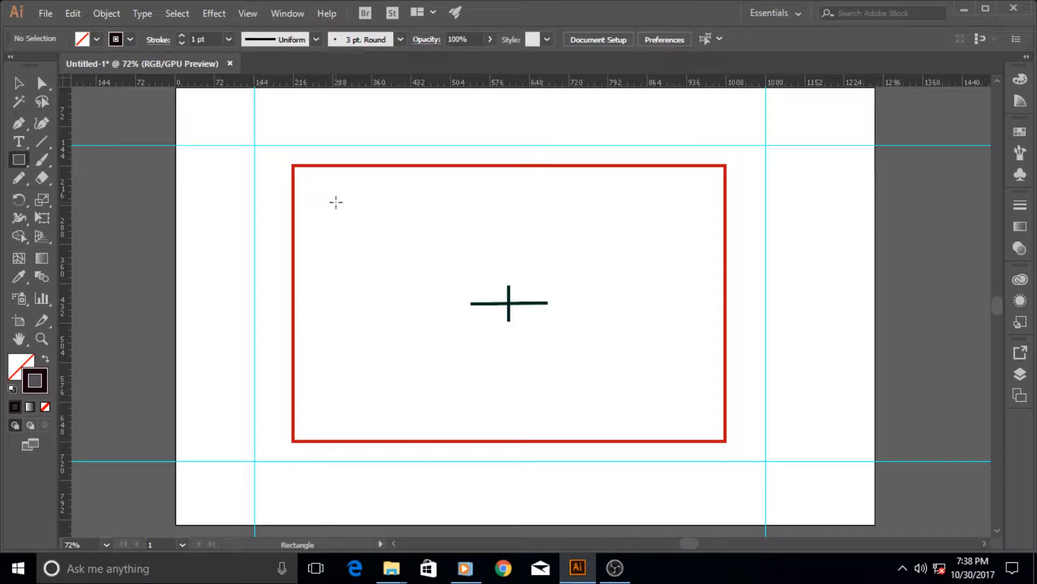
mouse_move(355, 249)
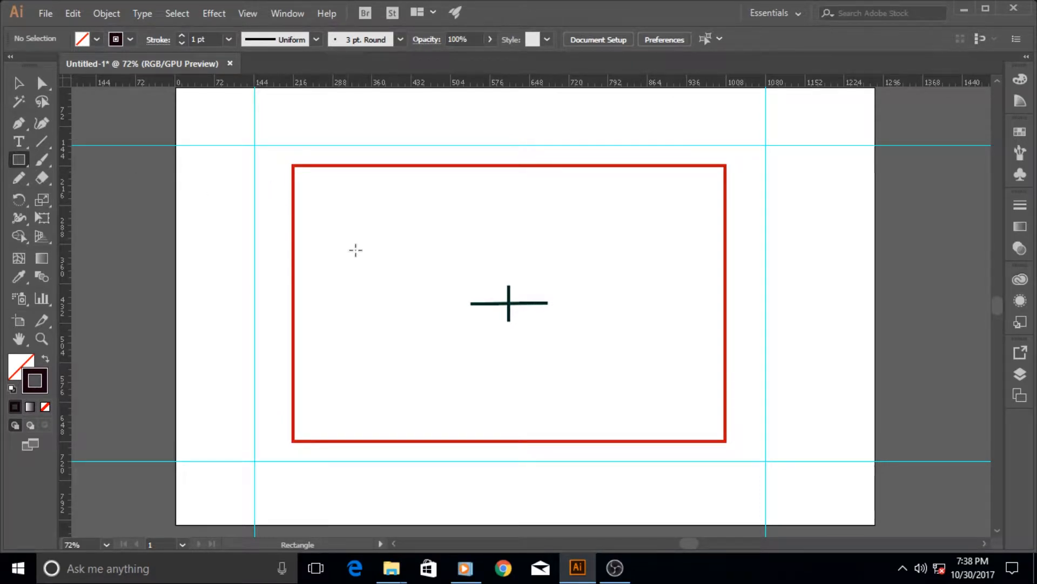
mouse_move(362, 220)
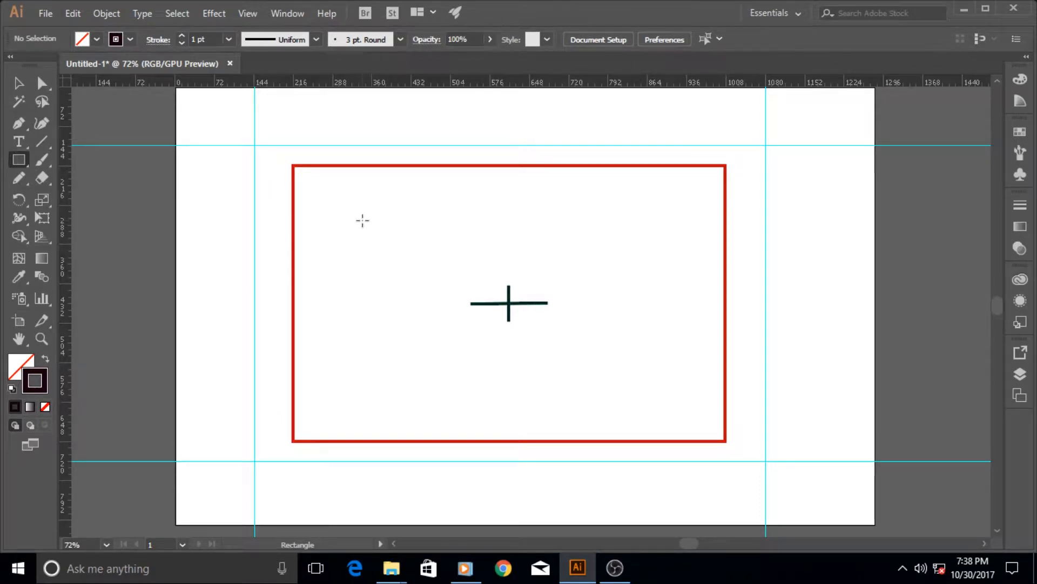
- Add a rectangle 500 pt wide and 300 pt tall inside the red frame using the Rectangle dialog
left_click(509, 304)
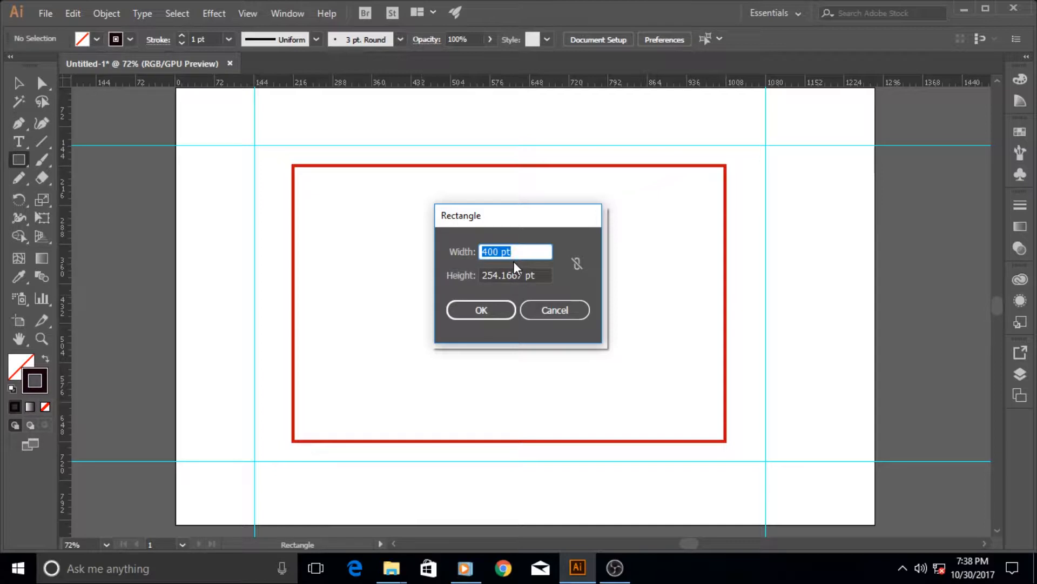
type("55")
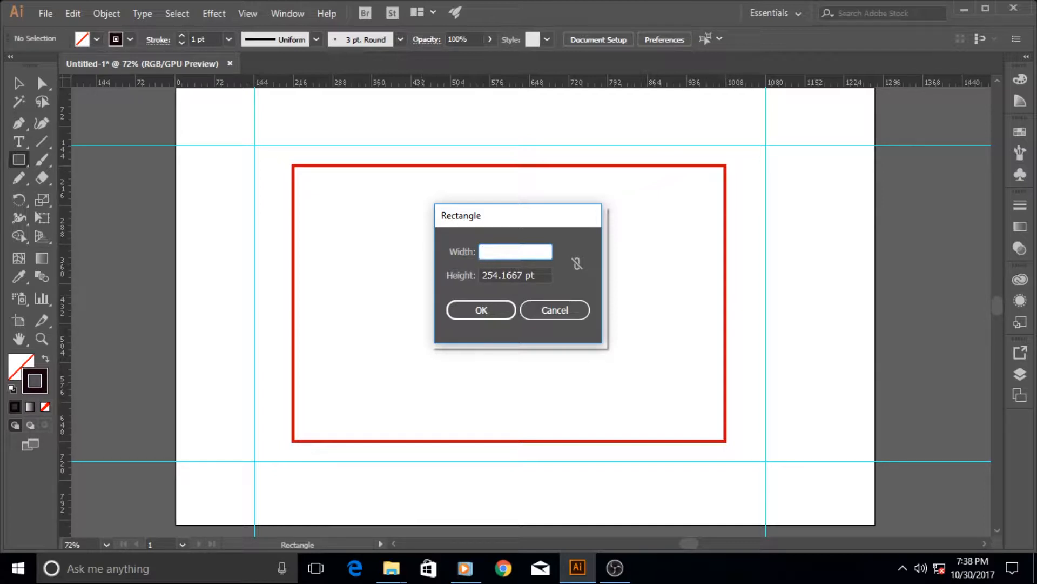
type("500")
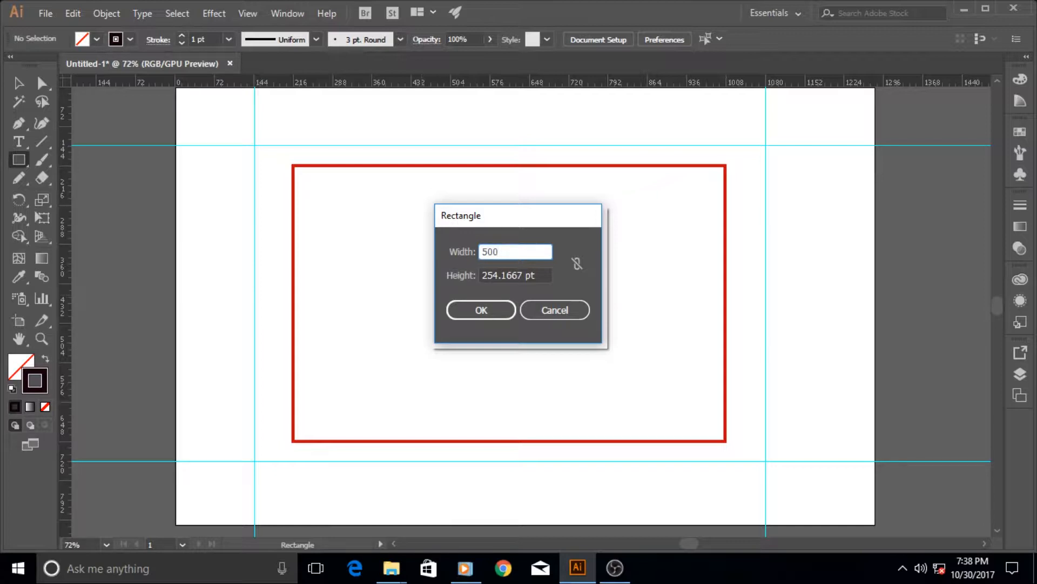
left_click(515, 276)
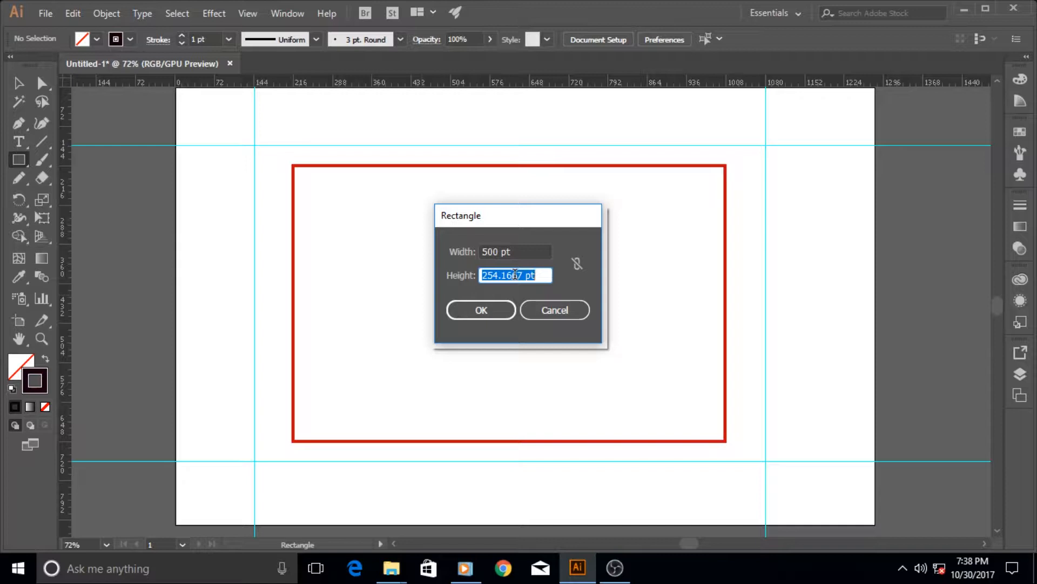
type("300")
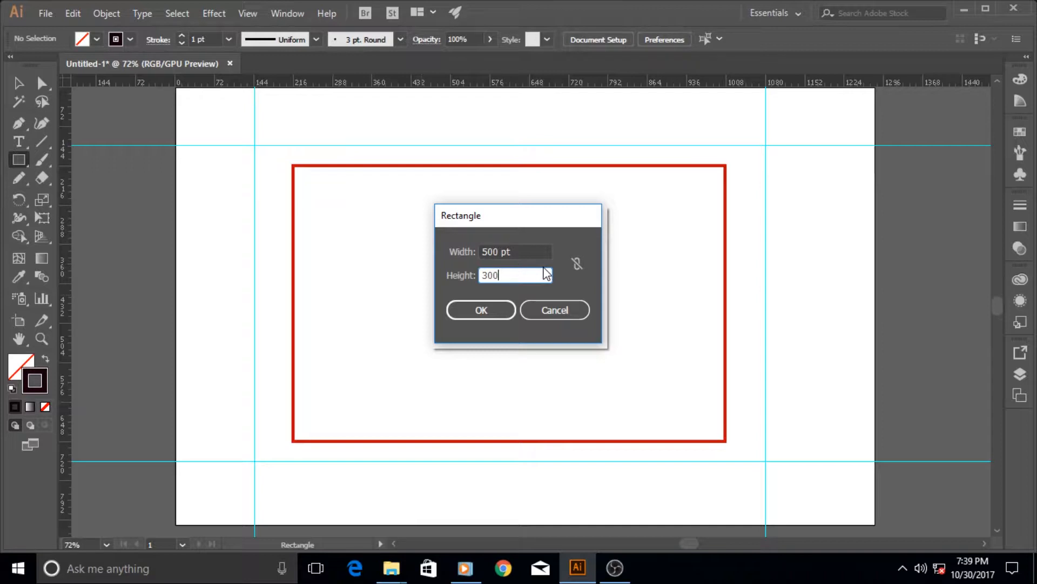
mouse_move(607, 253)
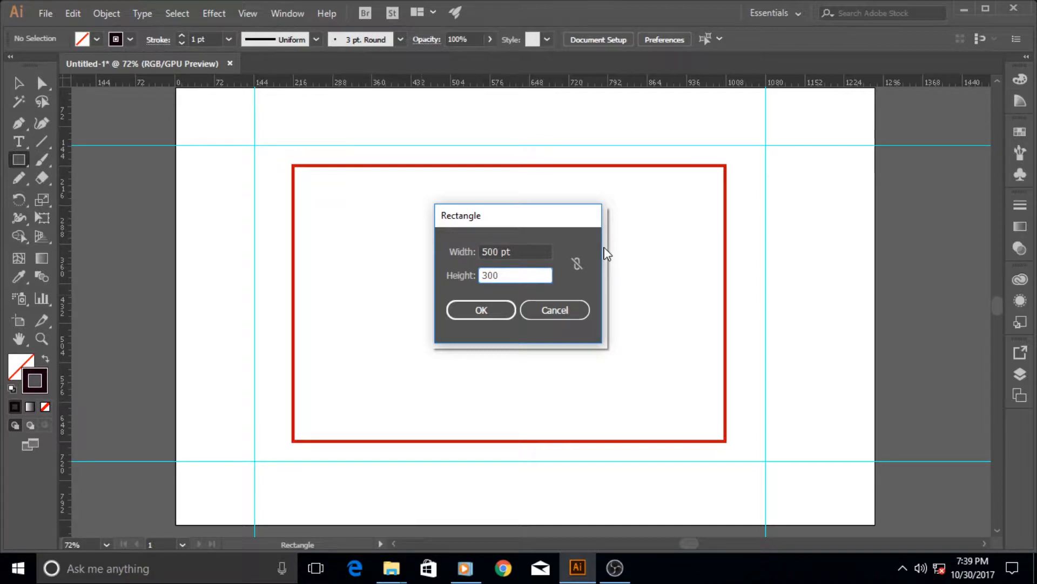
mouse_move(590, 253)
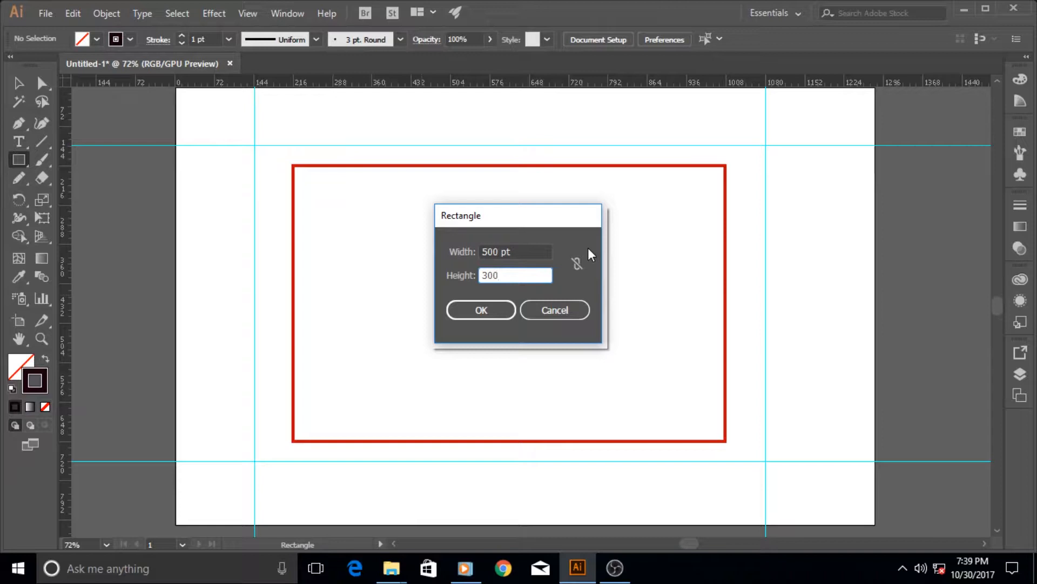
left_click(515, 275)
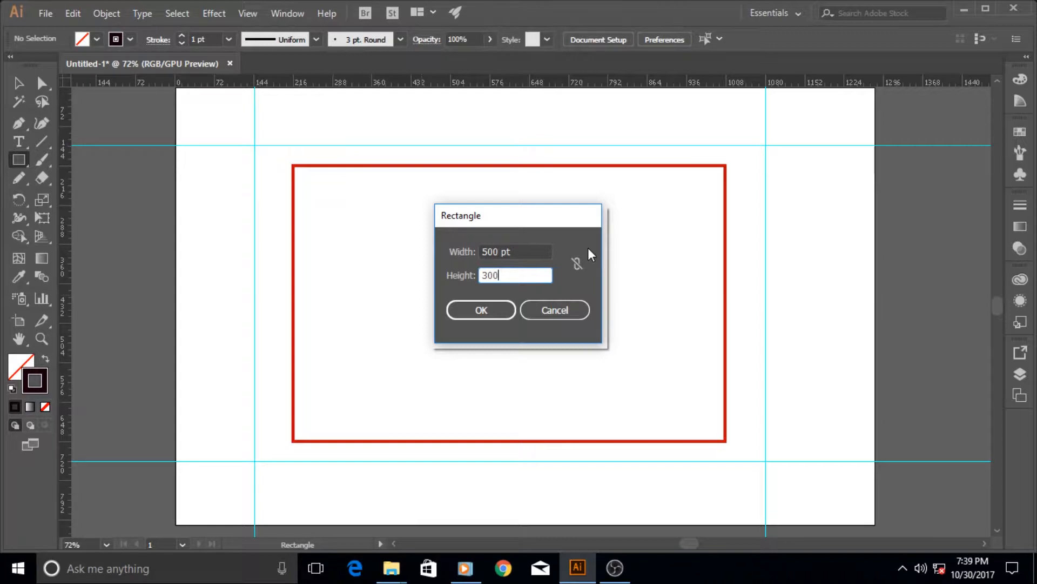
mouse_move(187, 78)
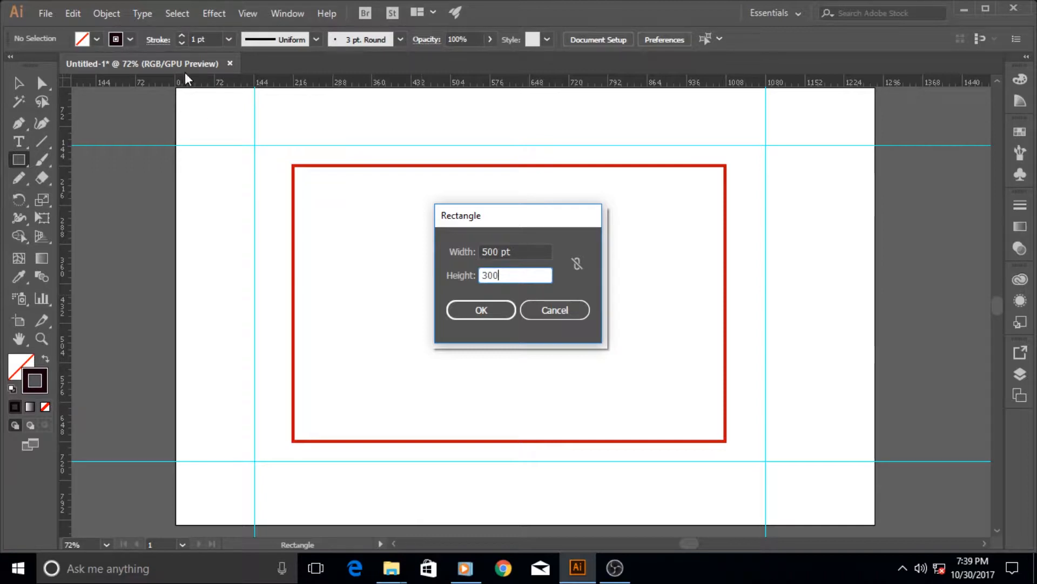
mouse_move(483, 249)
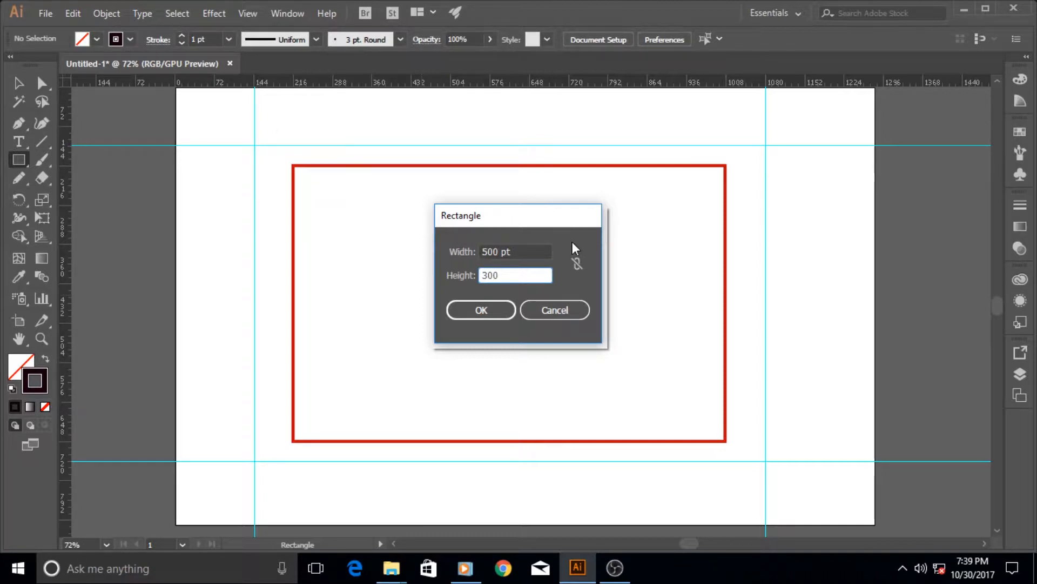
mouse_move(69, 18)
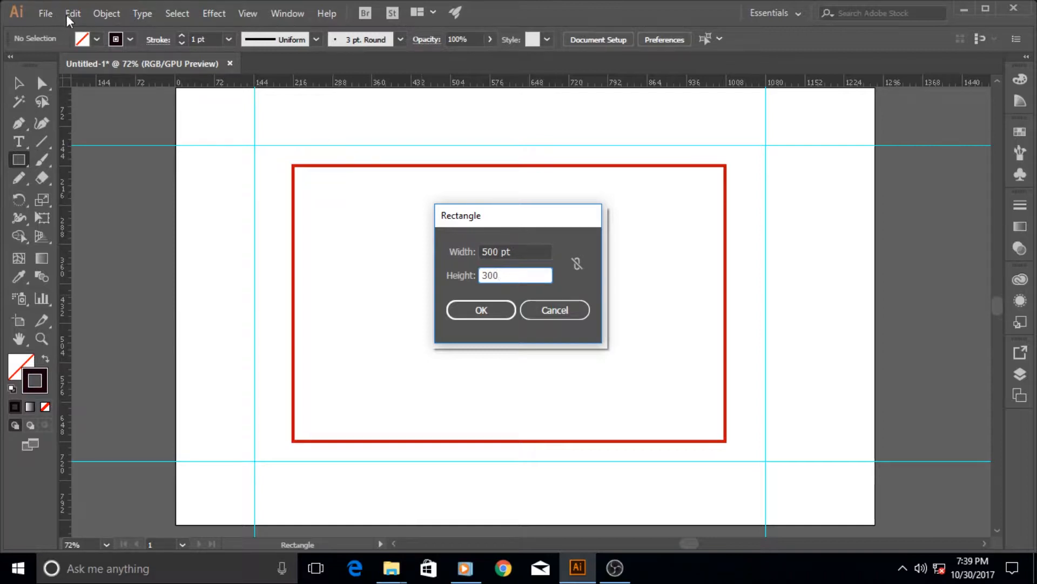
mouse_move(504, 341)
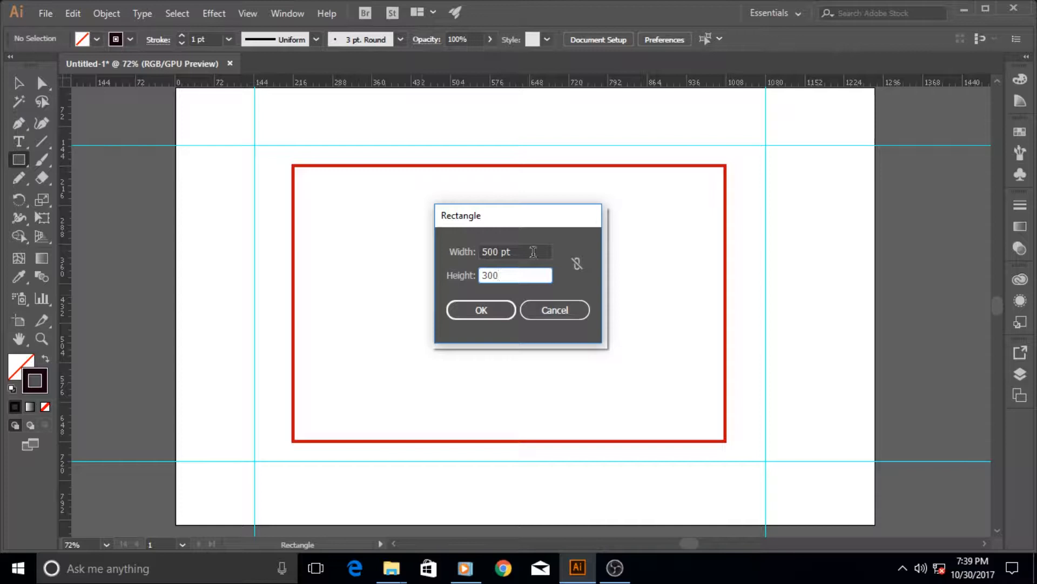
left_click(481, 310)
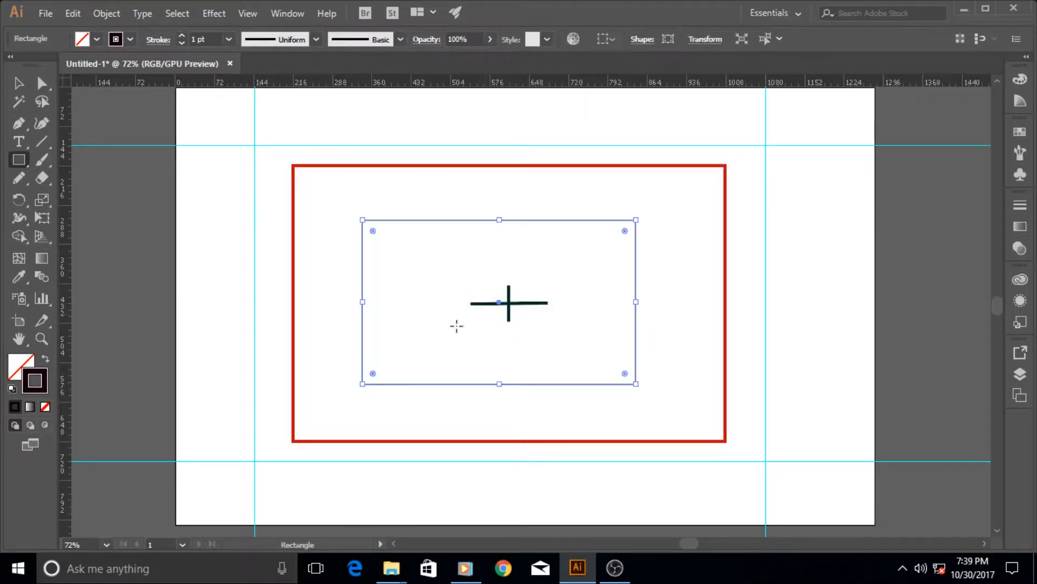
mouse_move(678, 282)
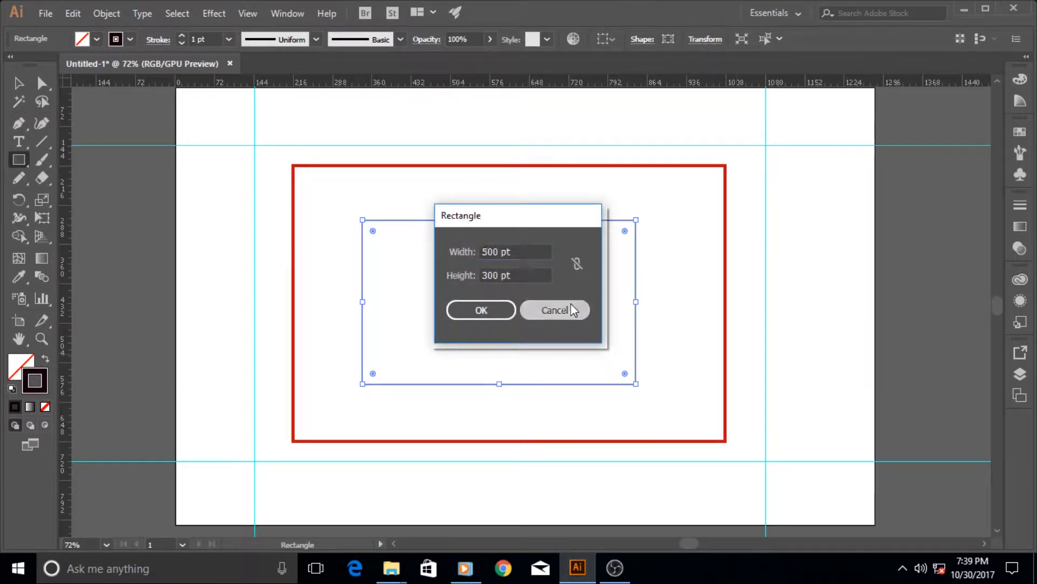
- Cancel the Rectangle dialog, then draw a tall left rectangle and two overlapping right squares
left_click(555, 310)
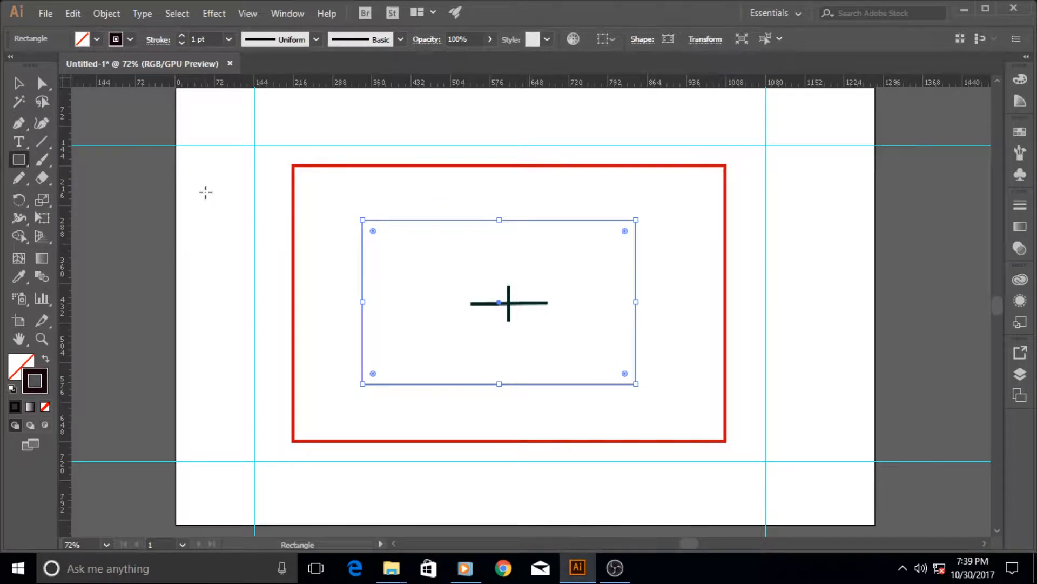
mouse_move(304, 179)
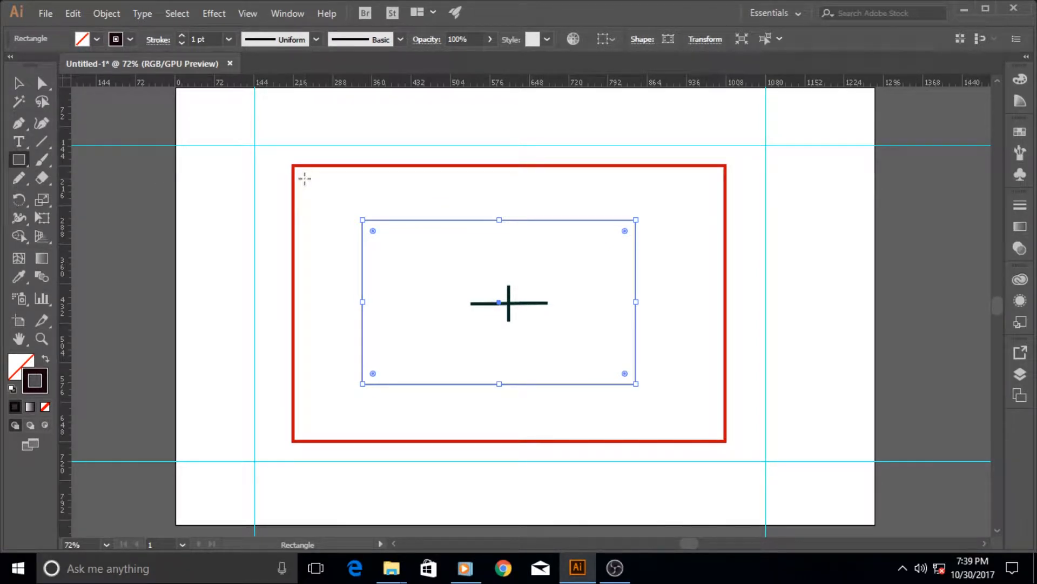
left_click_drag(304, 179, 395, 318)
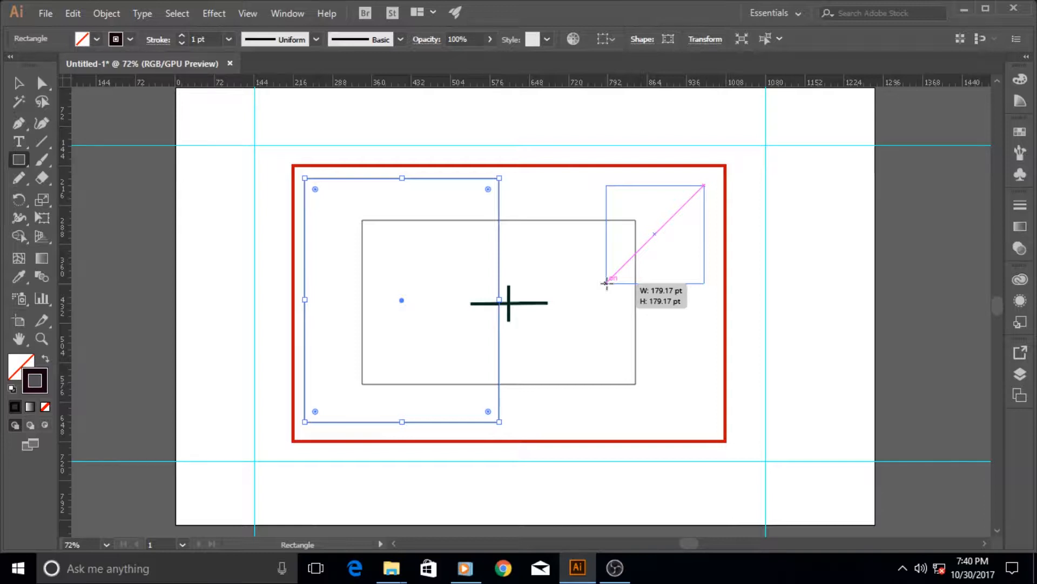
left_click_drag(603, 281, 534, 341)
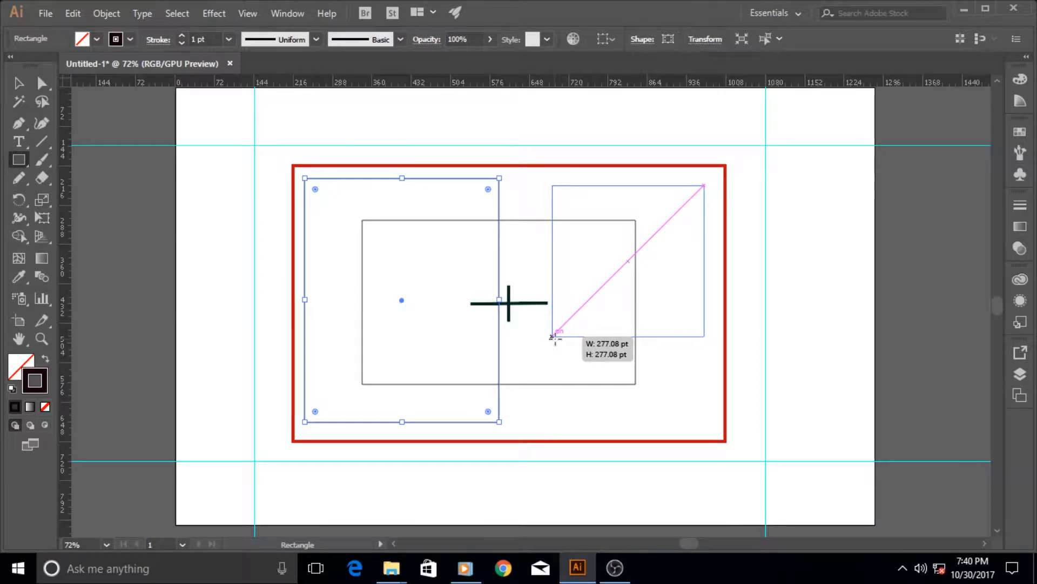
left_click_drag(553, 188, 704, 336)
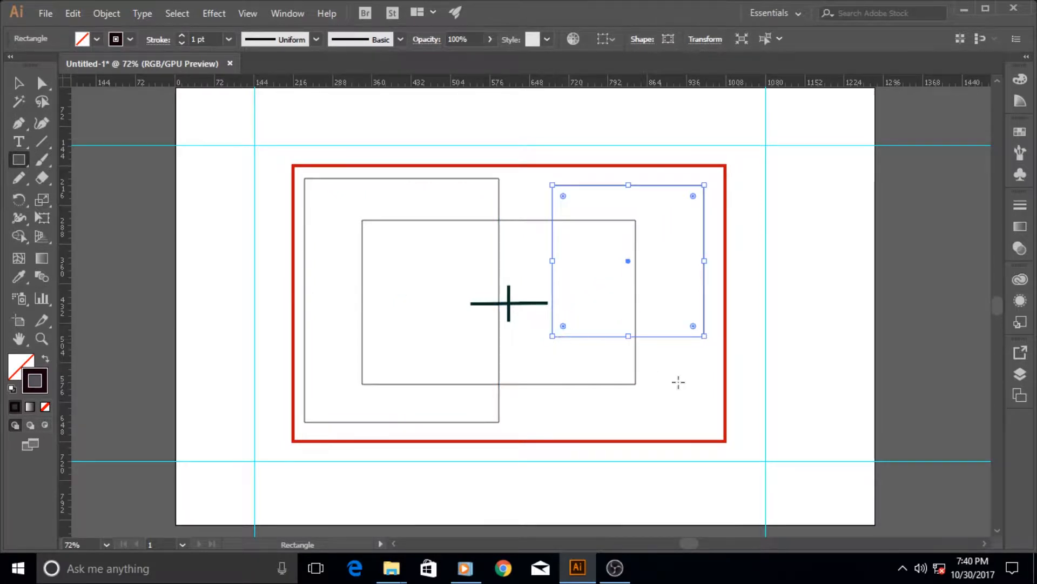
left_click_drag(578, 301, 693, 415)
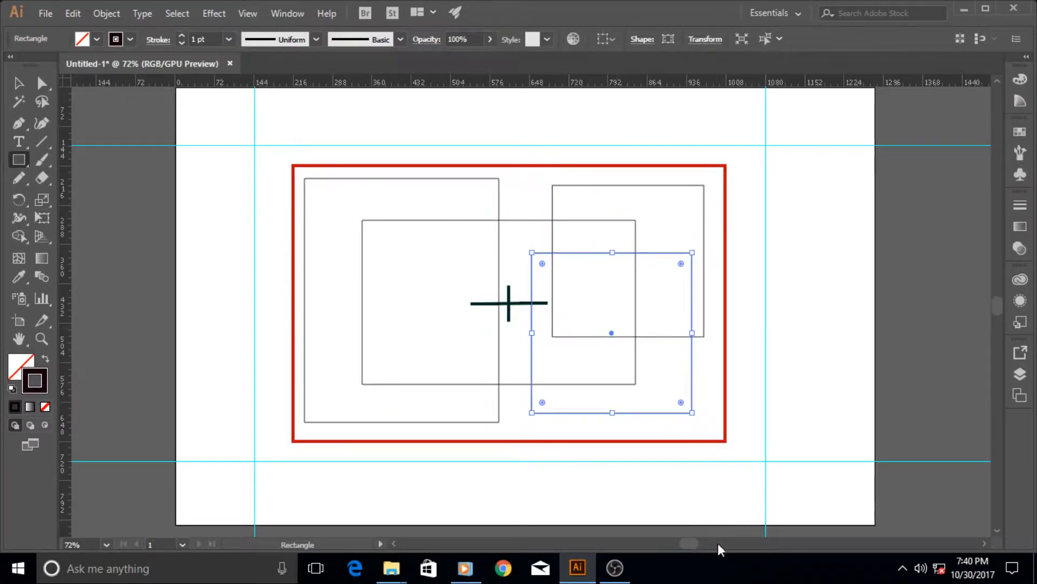
mouse_move(18, 160)
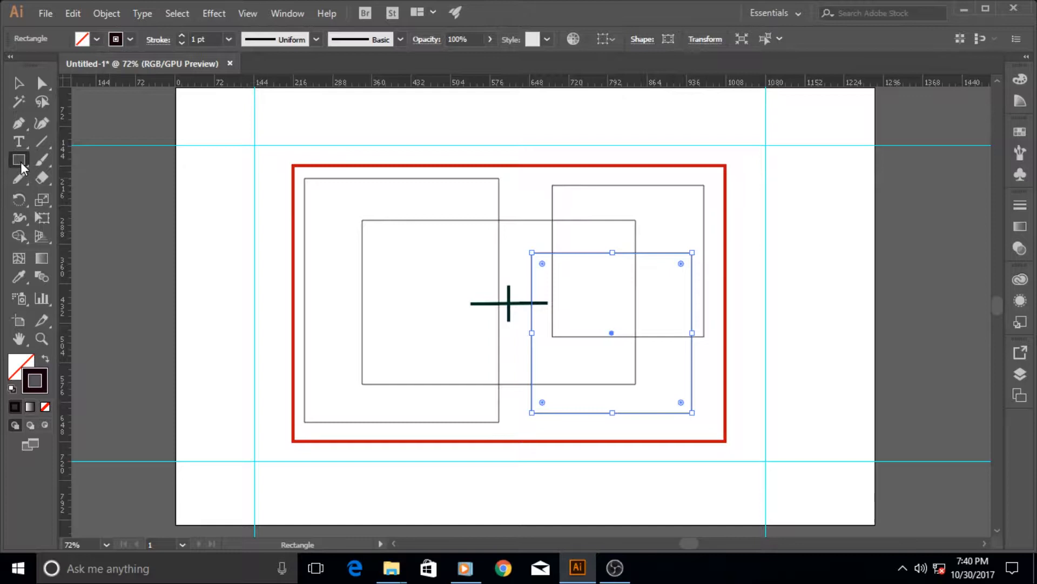
- Switch to the Rounded Rectangle Tool and draw two rounded rectangles in the frame
left_click(18, 159)
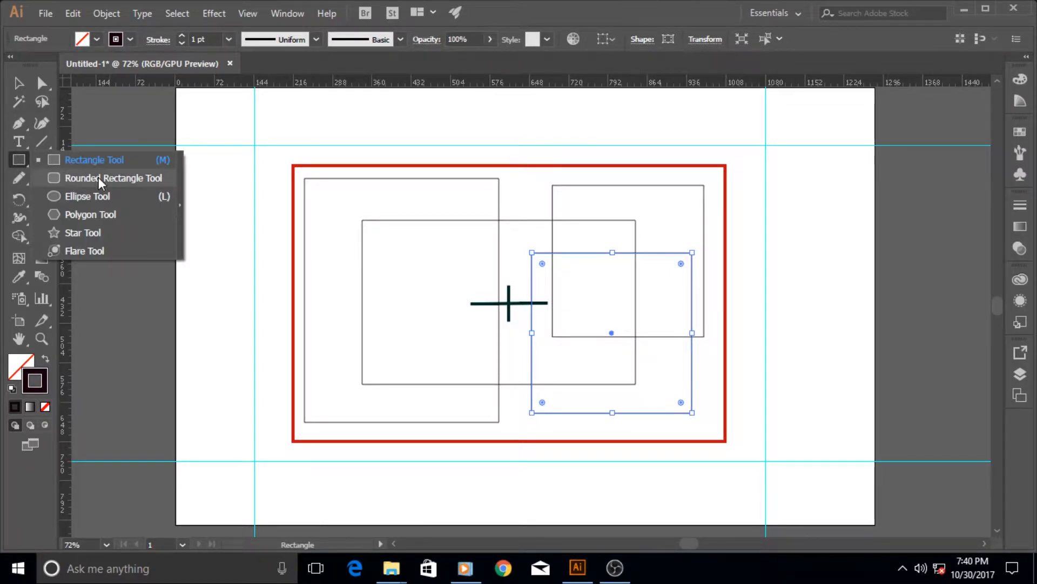
left_click(113, 178)
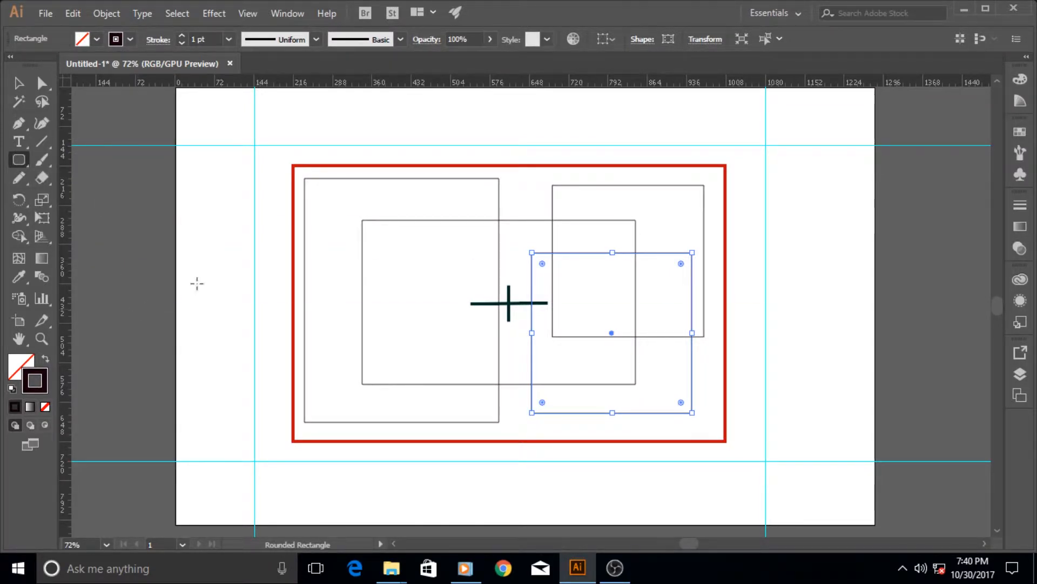
mouse_move(271, 159)
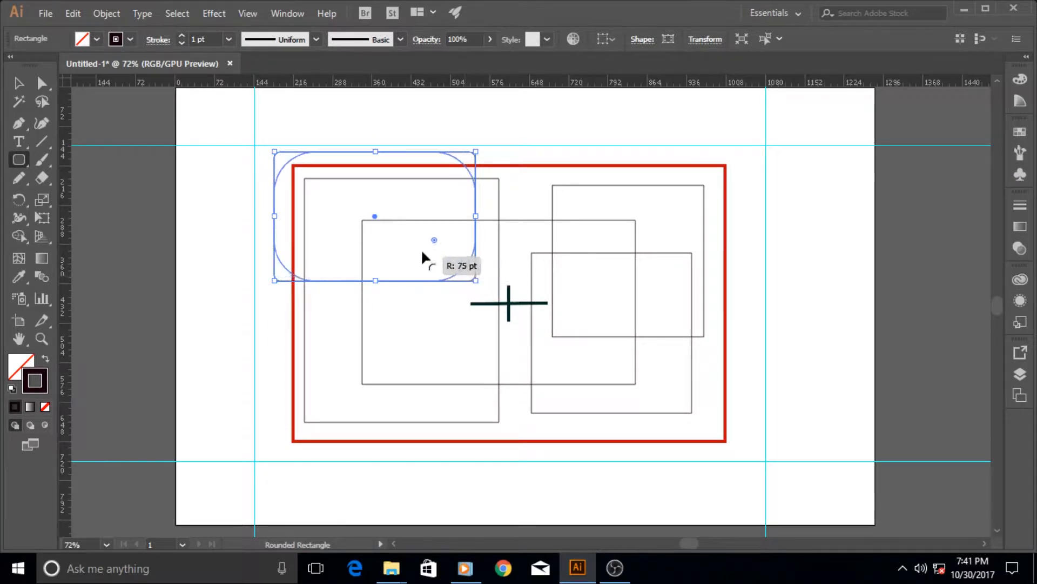
left_click_drag(433, 239, 402, 299)
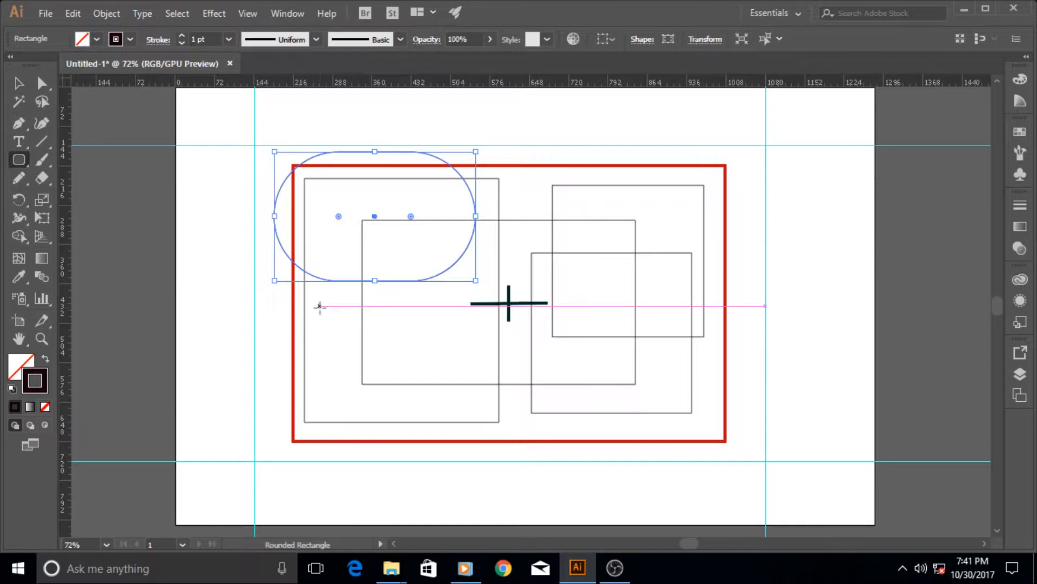
left_click_drag(319, 306, 450, 408)
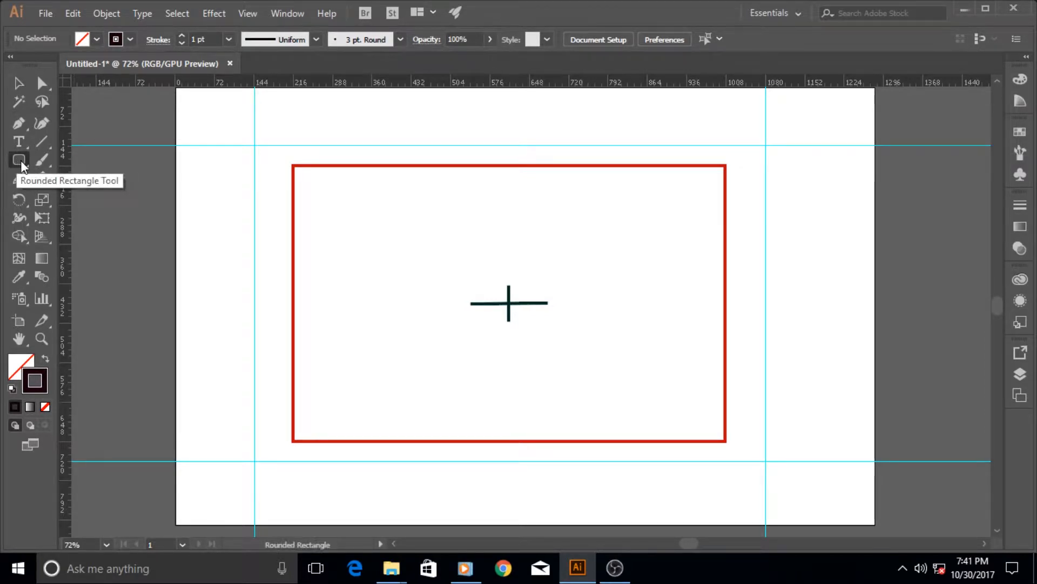
left_click(17, 159)
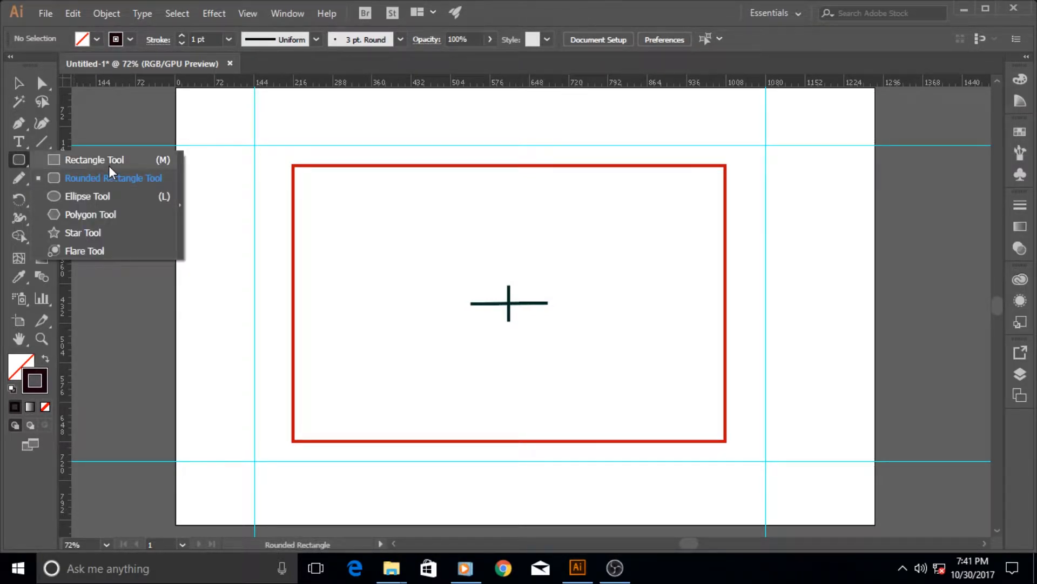
mouse_move(32, 172)
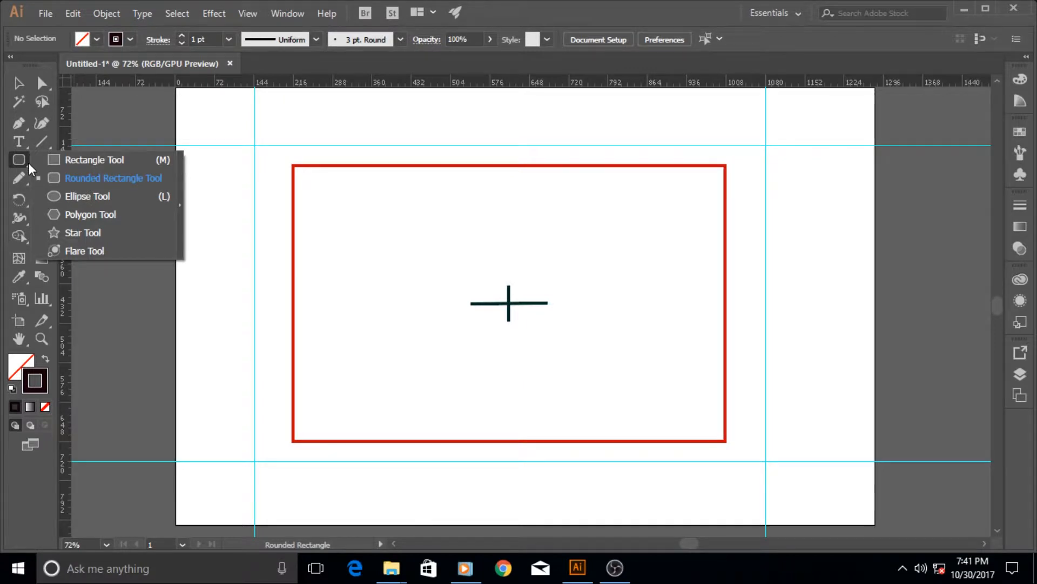
left_click(114, 178)
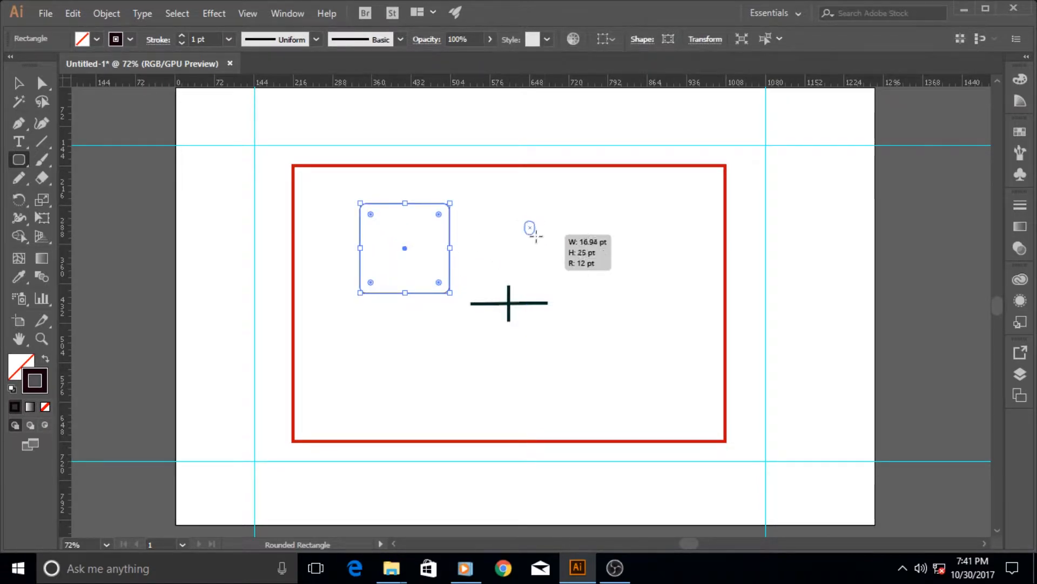
left_click_drag(527, 227, 607, 278)
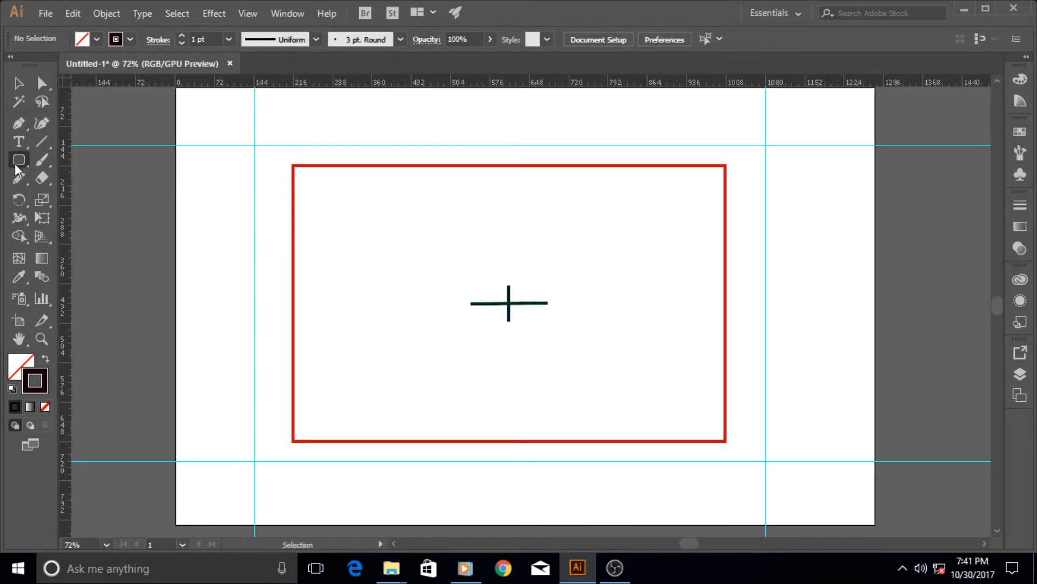
left_click(18, 159)
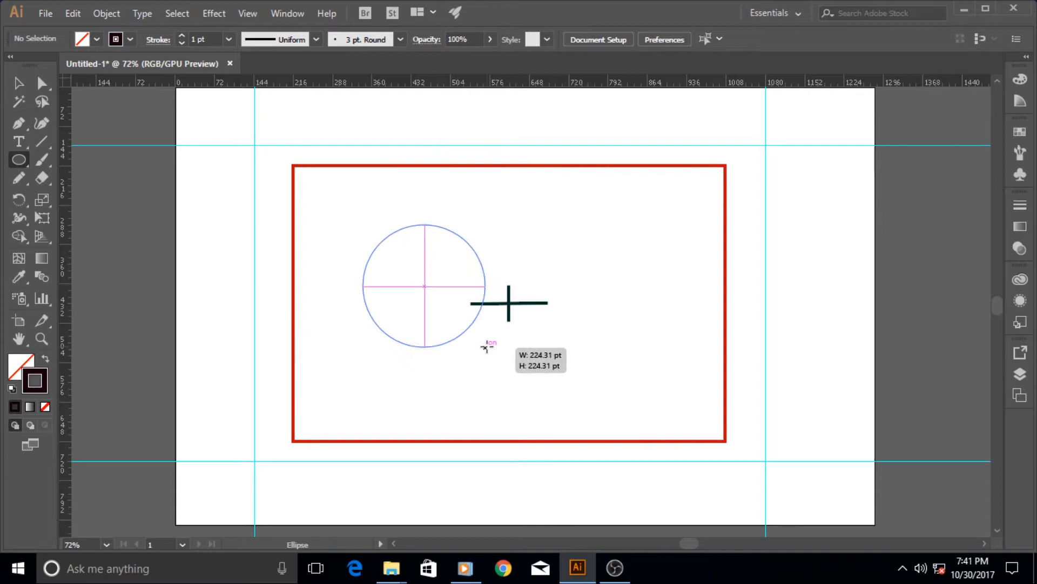
left_click_drag(508, 303, 634, 336)
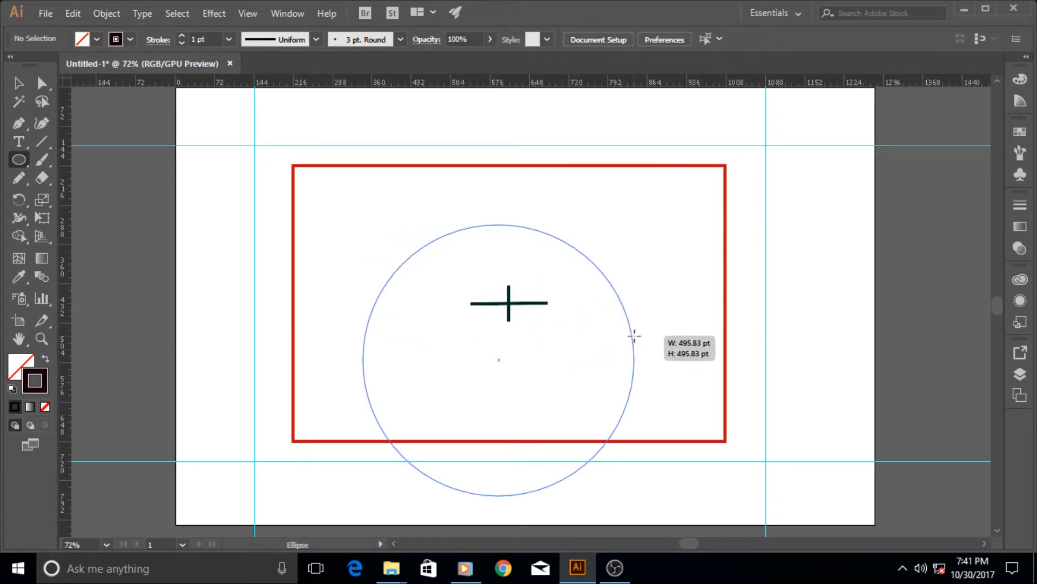
left_click_drag(634, 334, 536, 358)
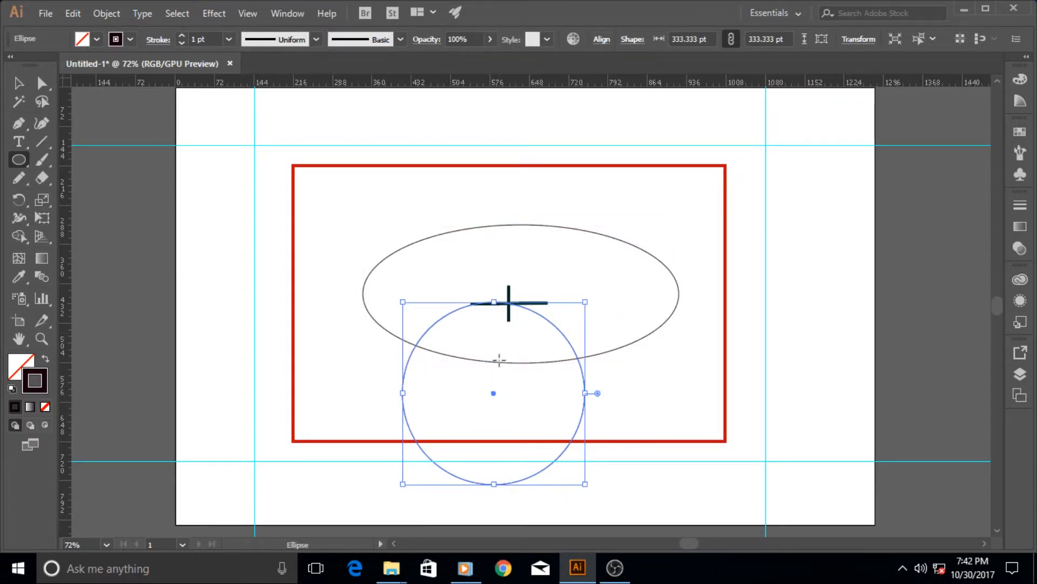
mouse_move(500, 384)
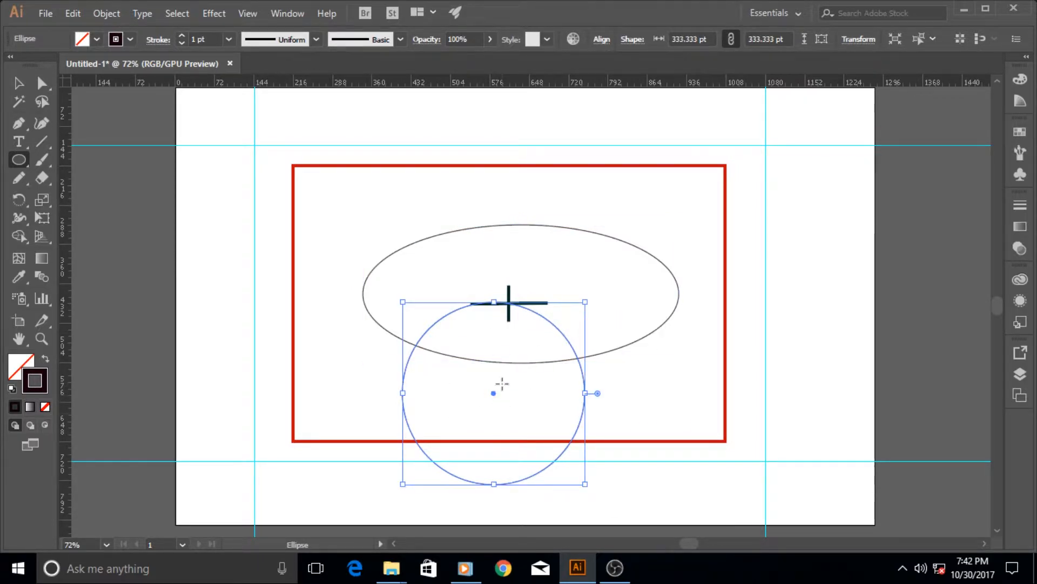
mouse_move(581, 394)
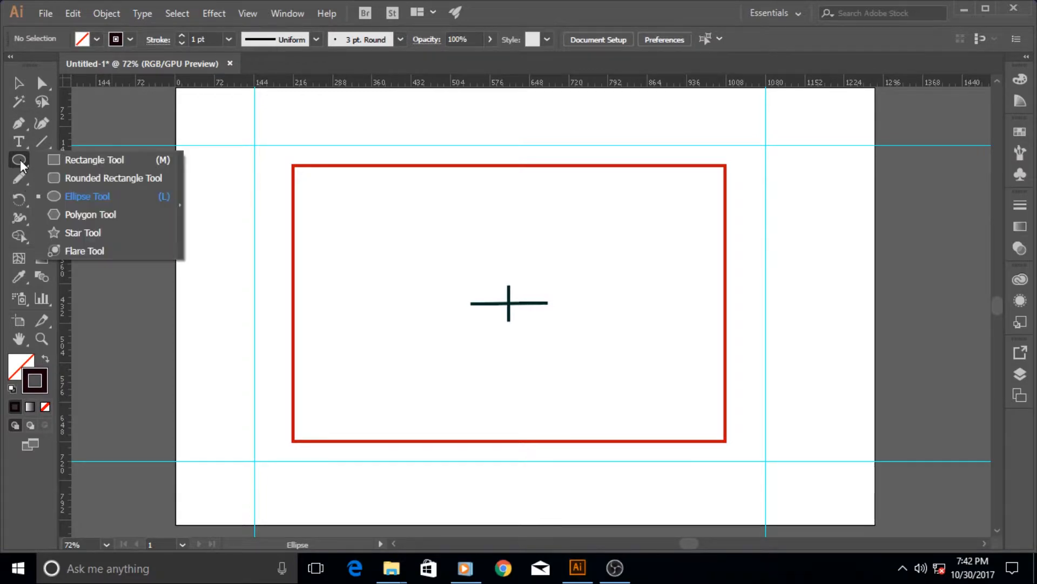
left_click(91, 214)
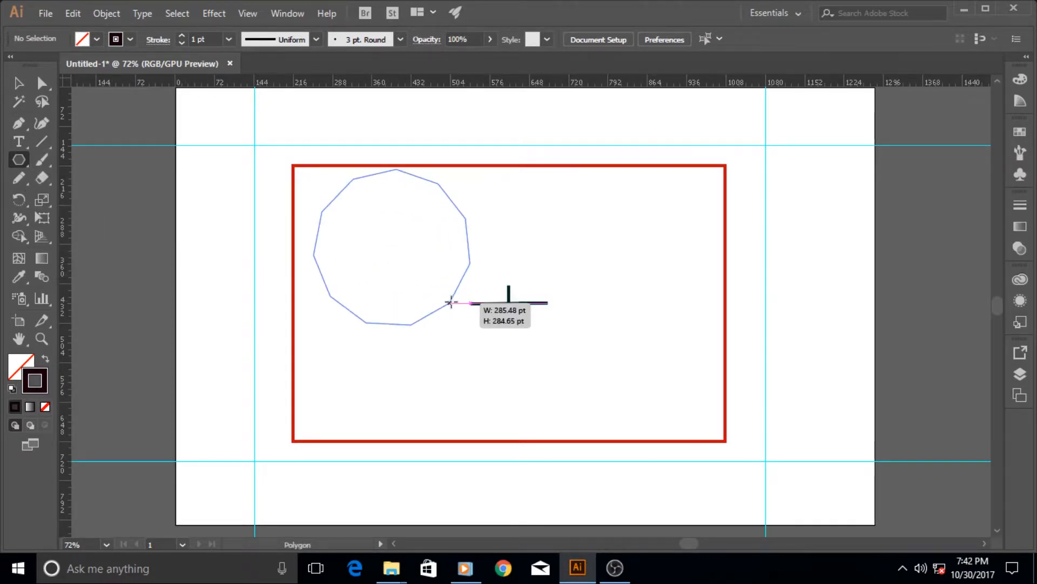
left_click_drag(450, 301, 453, 323)
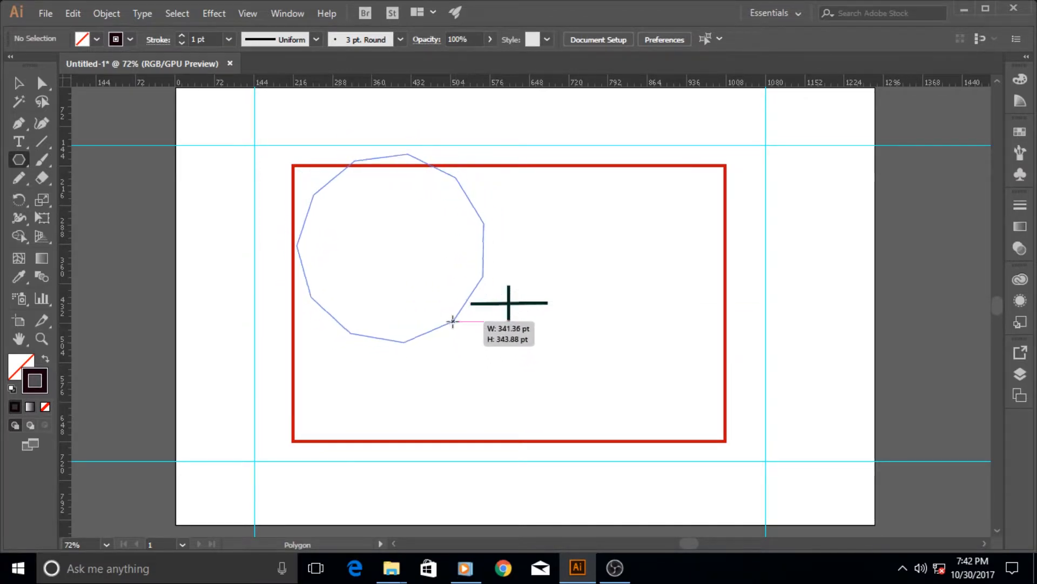
left_click_drag(453, 324, 383, 303)
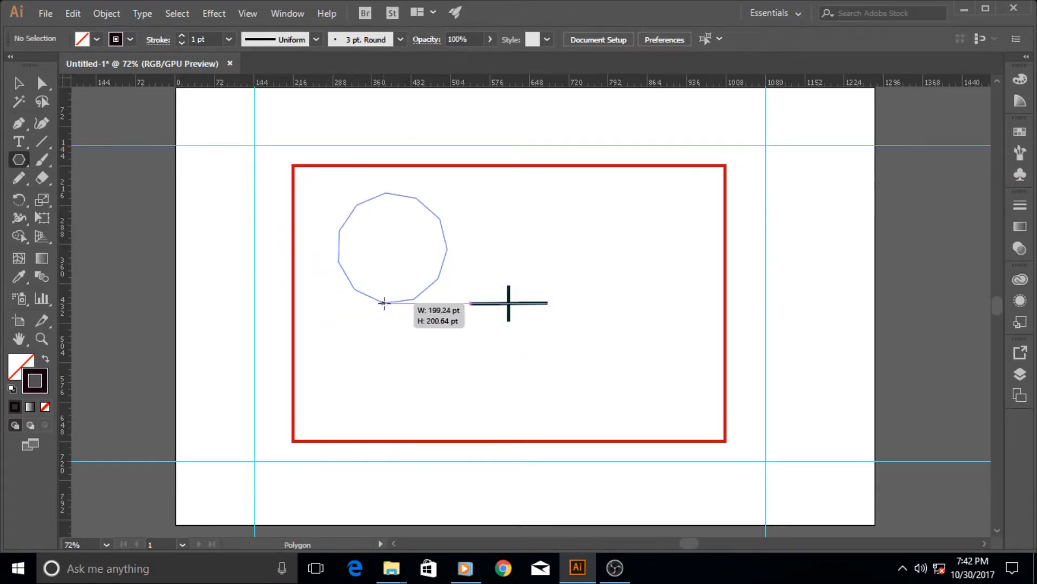
left_click_drag(383, 303, 407, 345)
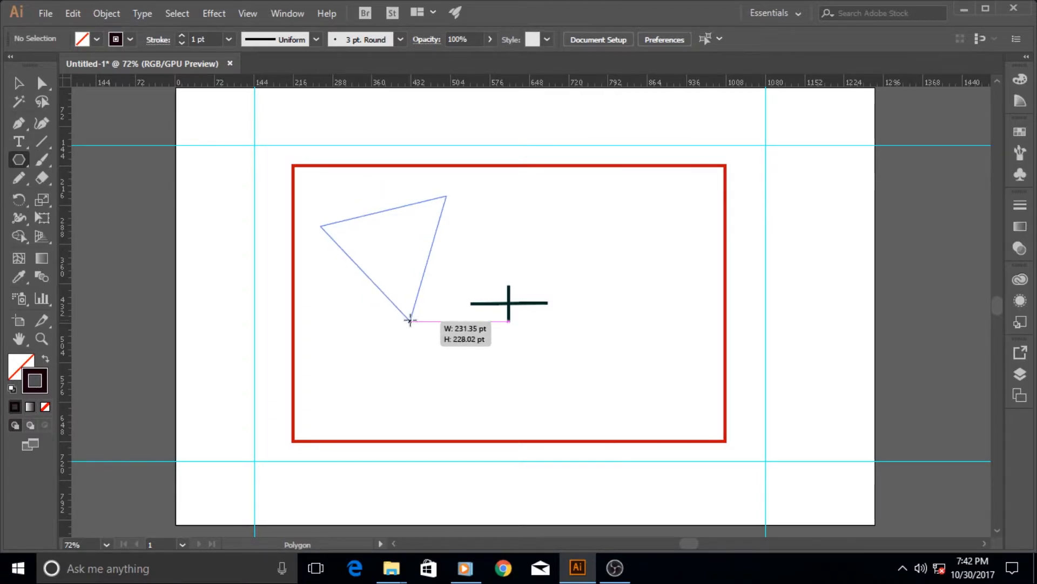
left_click_drag(408, 320, 433, 334)
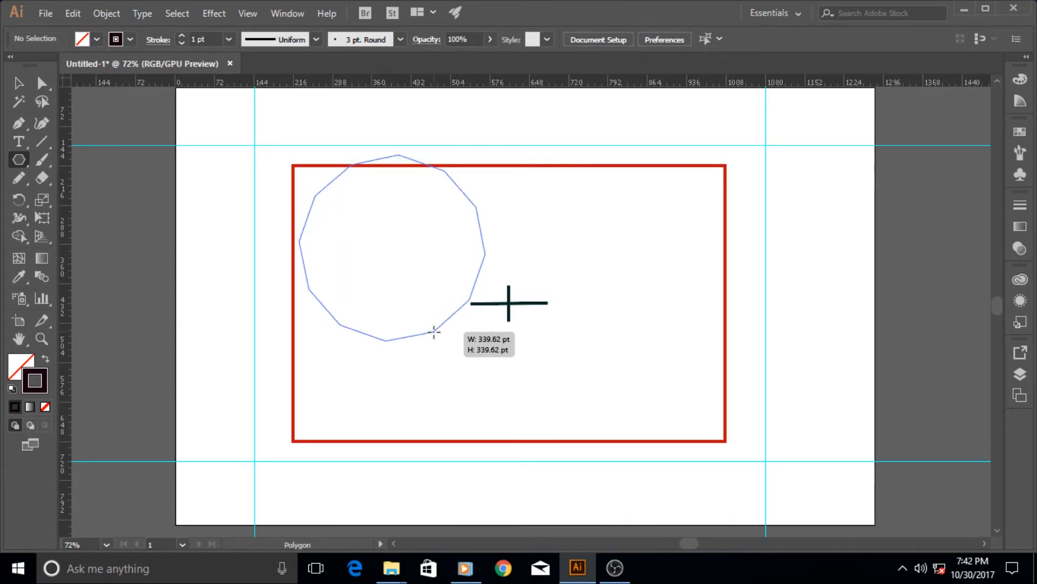
left_click_drag(433, 331, 457, 354)
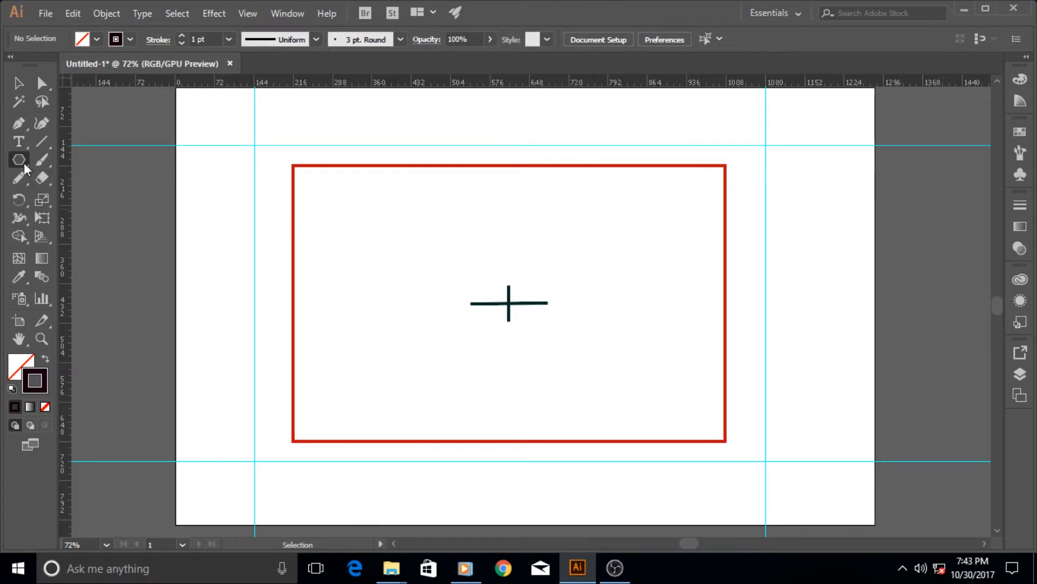
- Draw a circle about 314 pt across, centred on the artboard's cross, with the Ellipse Tool
left_click(18, 160)
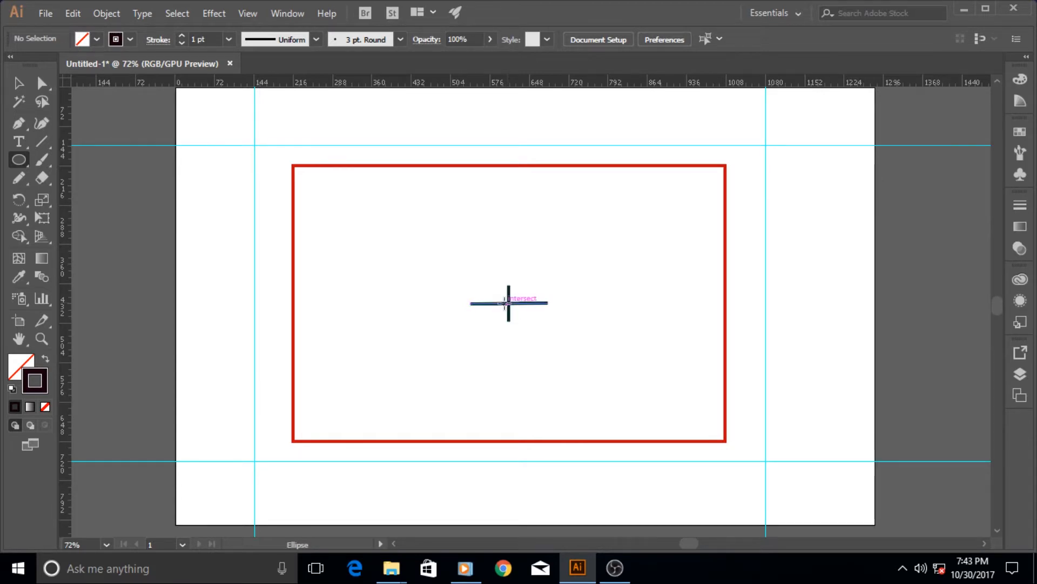
mouse_move(510, 218)
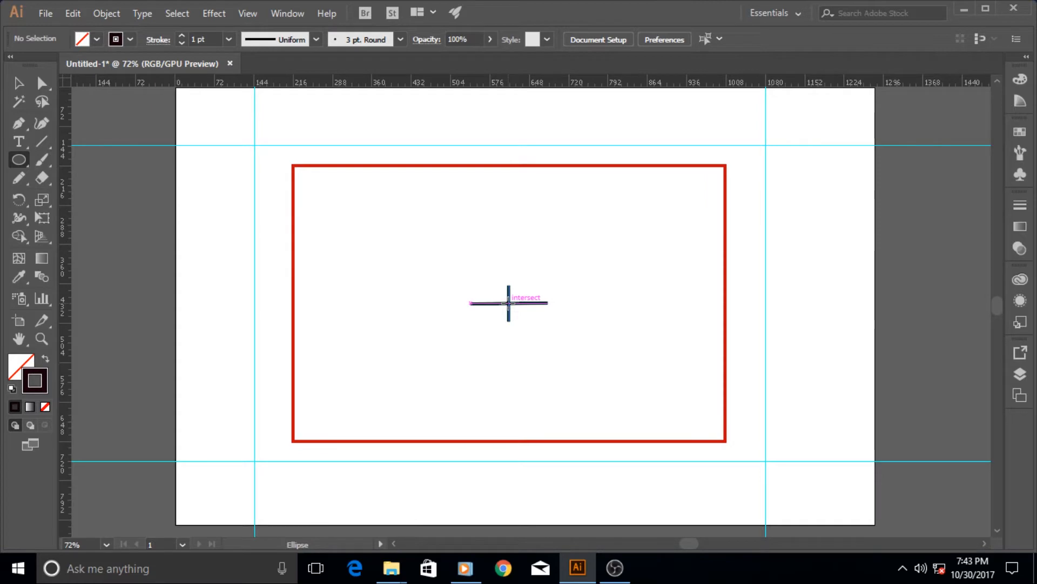
left_click_drag(508, 303, 585, 380)
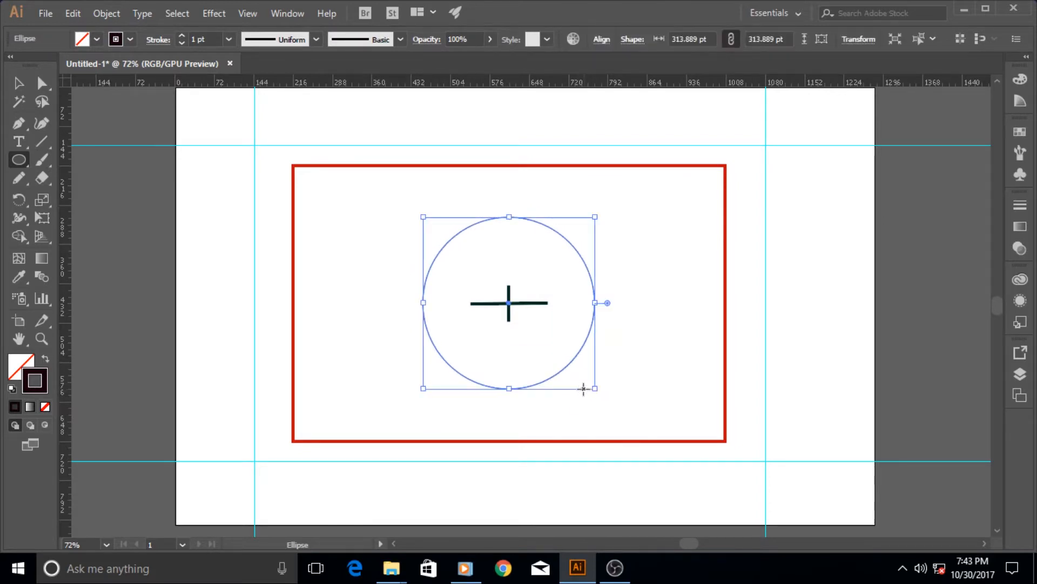
left_click(18, 159)
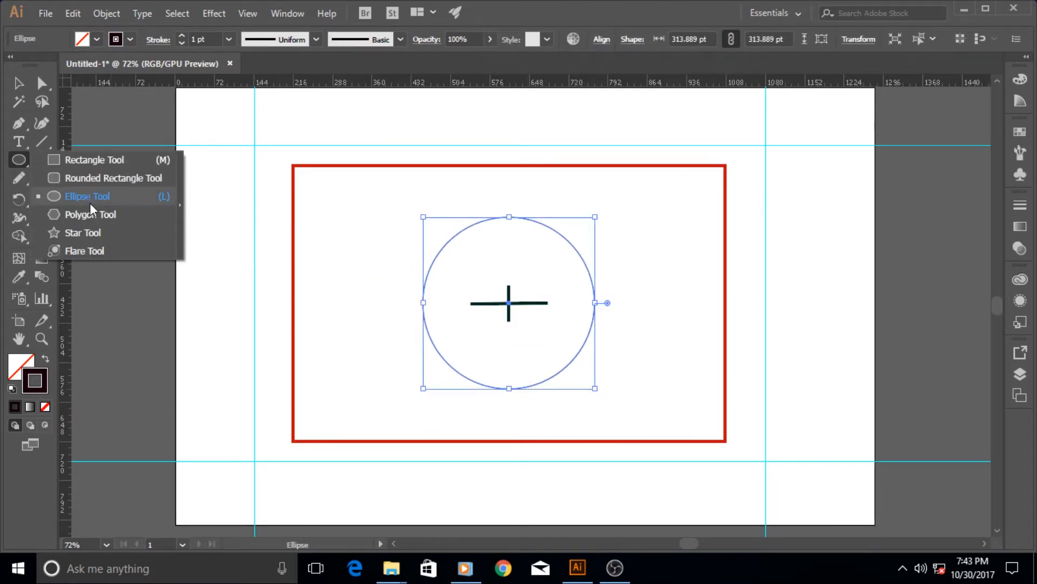
- Drag a large five-pointed star from the circle's centre, inner corners on the circle, points reaching the frame
left_click(83, 232)
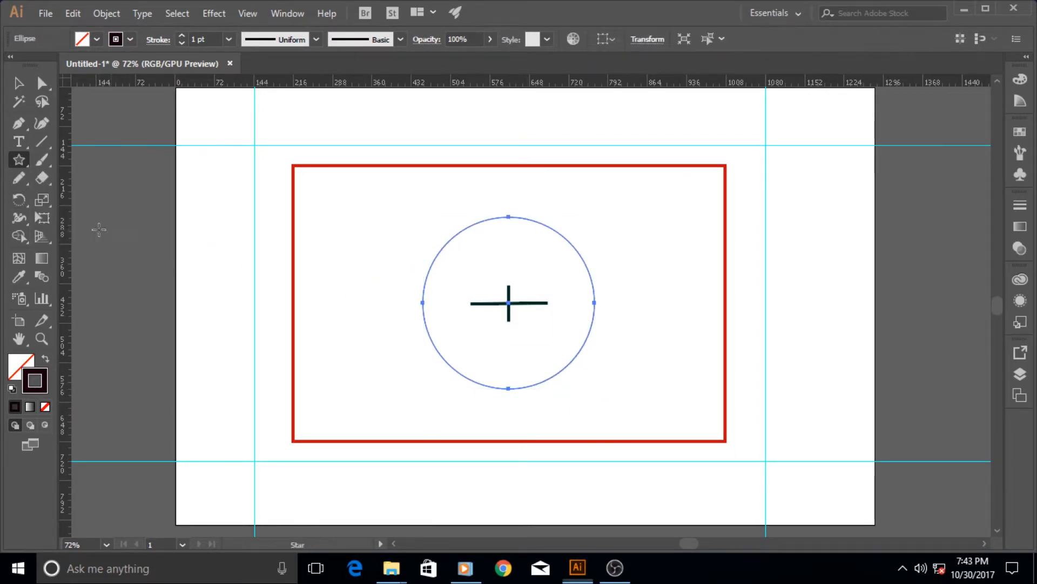
mouse_move(503, 320)
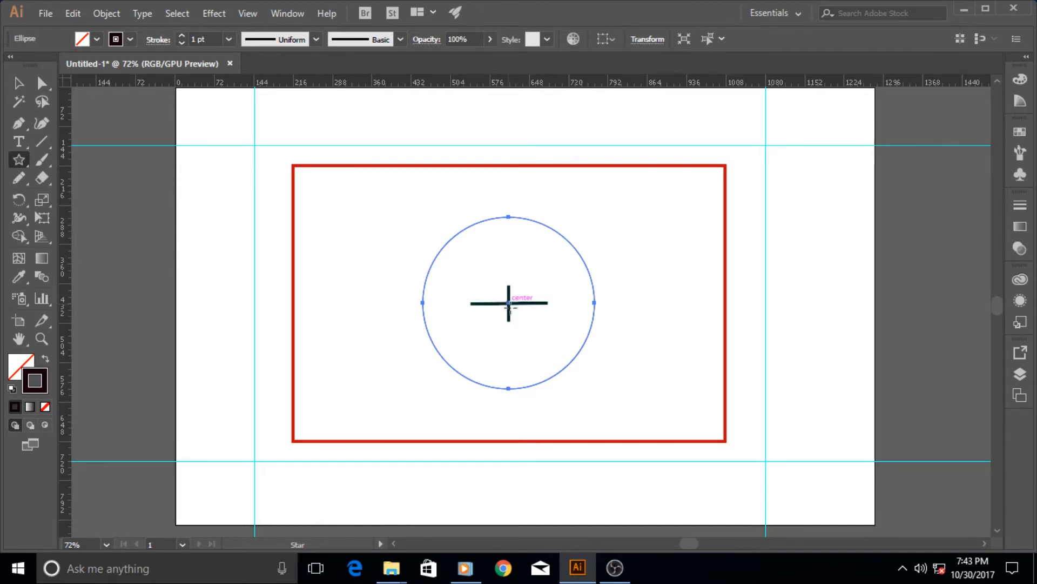
left_click_drag(508, 304, 534, 341)
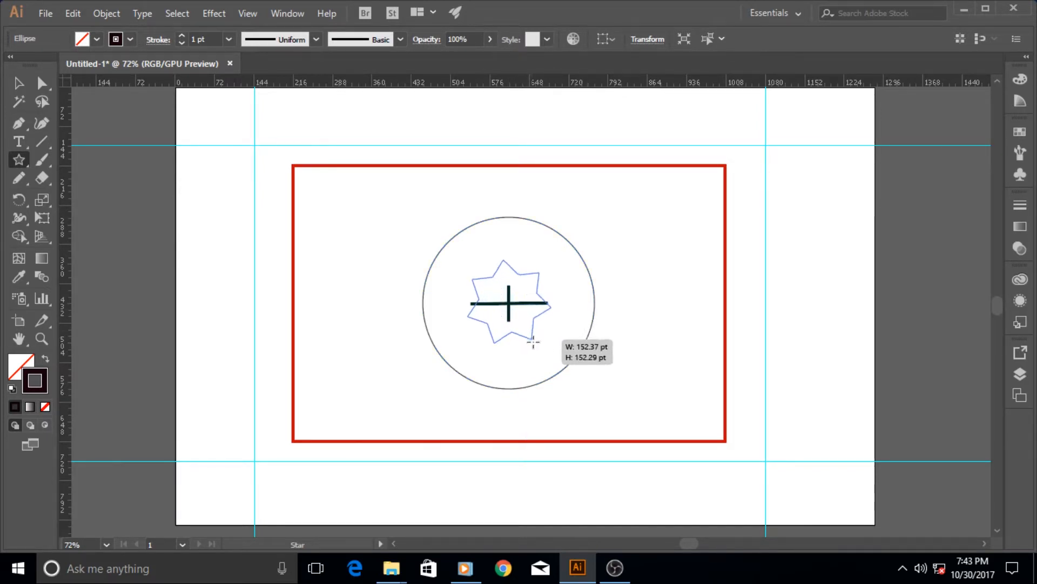
left_click_drag(532, 339, 537, 346)
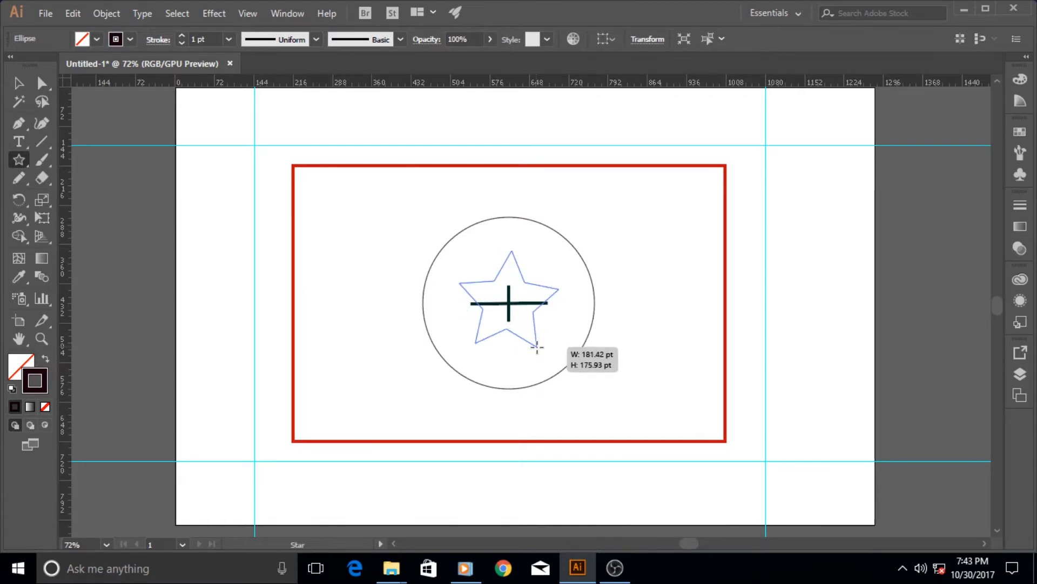
left_click_drag(536, 347, 536, 347)
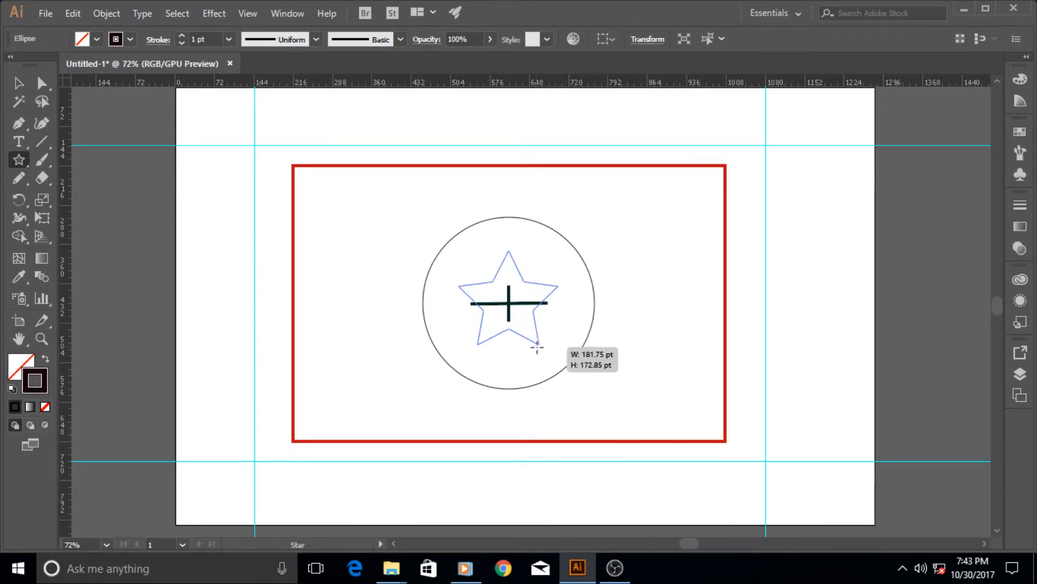
left_click_drag(536, 347, 543, 367)
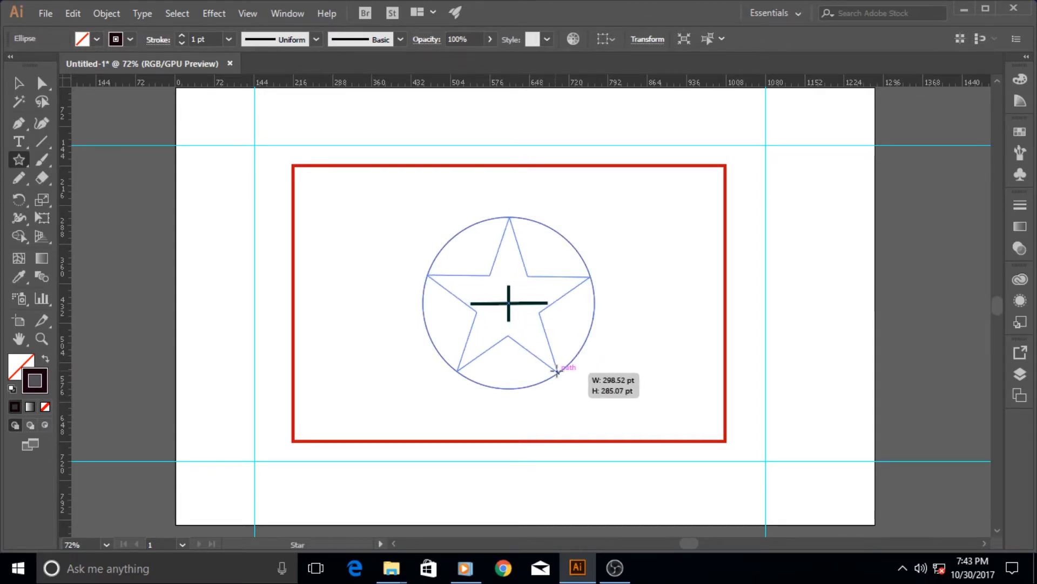
left_click_drag(559, 371, 555, 369)
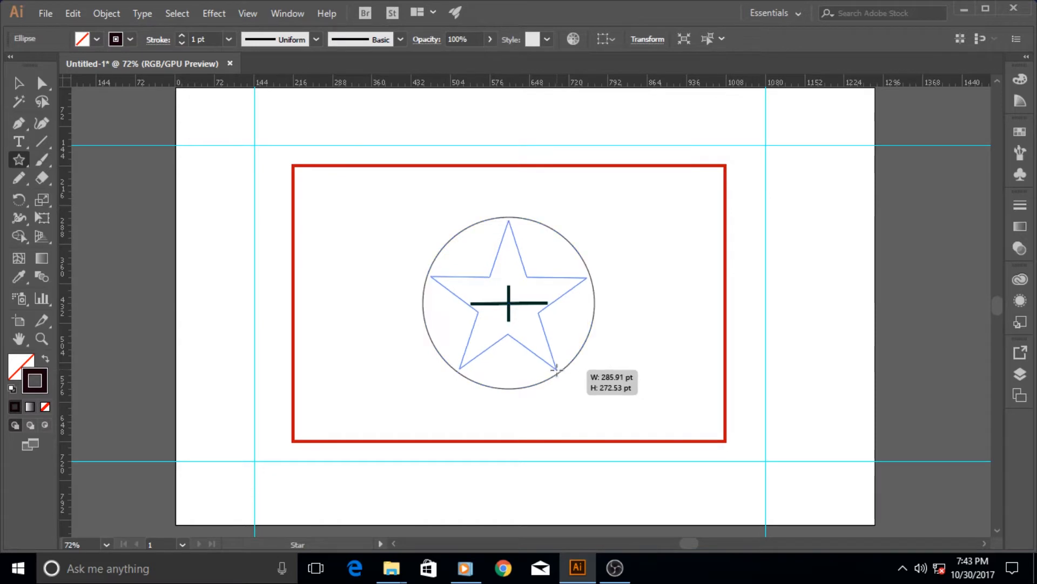
left_click_drag(556, 367, 561, 372)
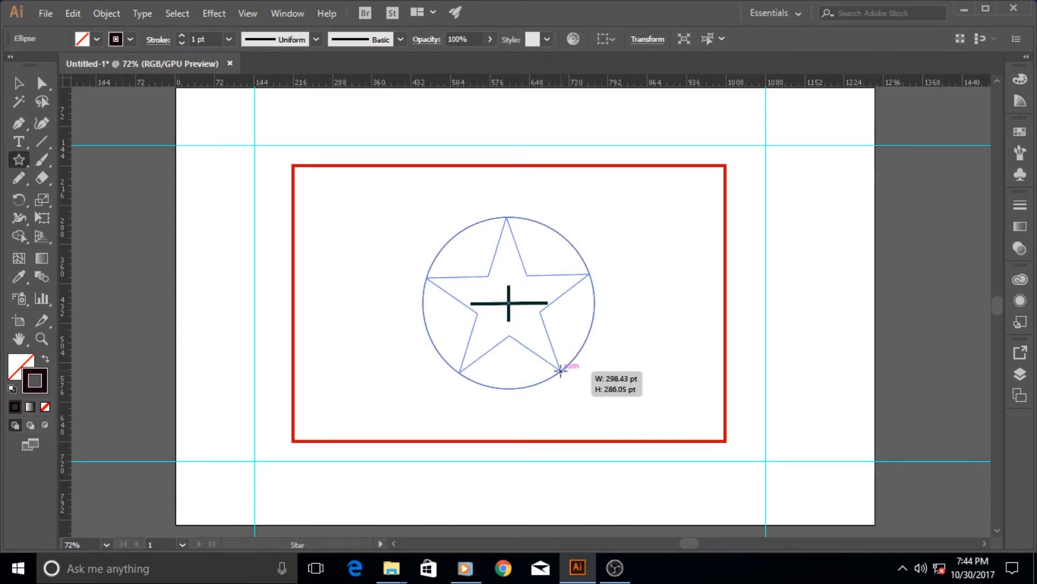
left_click_drag(561, 371, 621, 473)
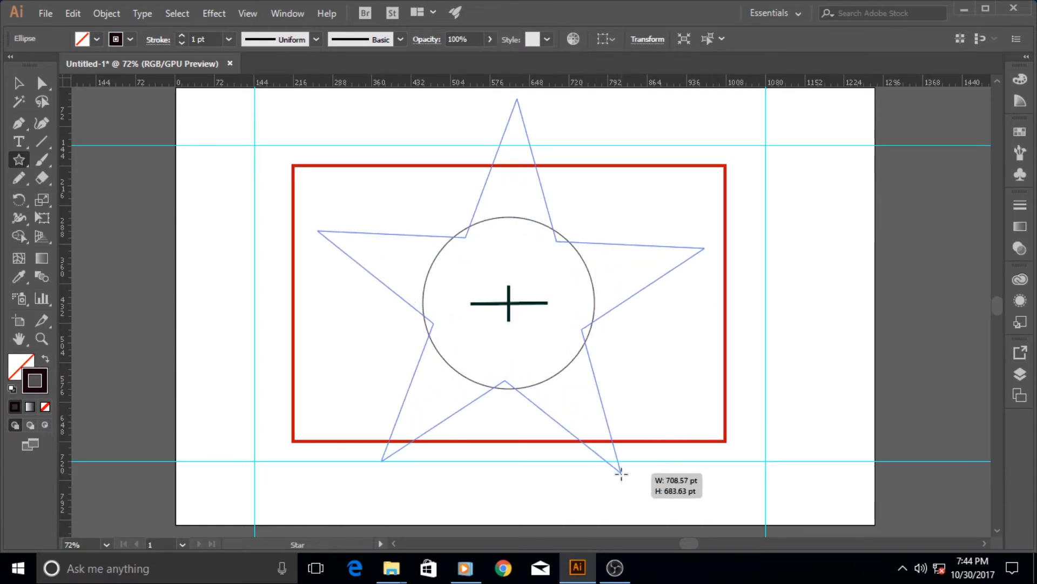
left_click_drag(620, 473, 636, 493)
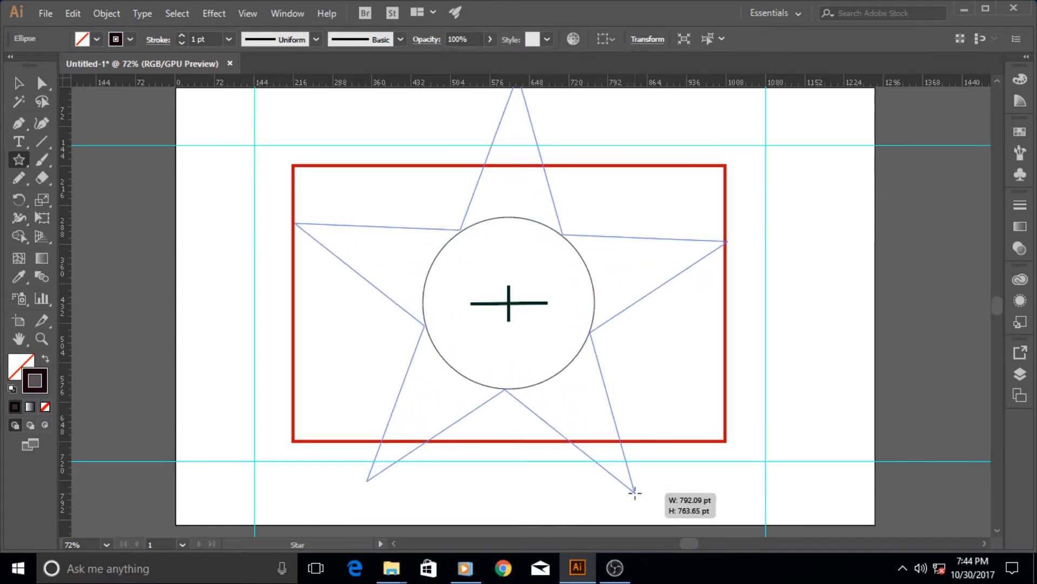
left_click_drag(633, 491, 639, 498)
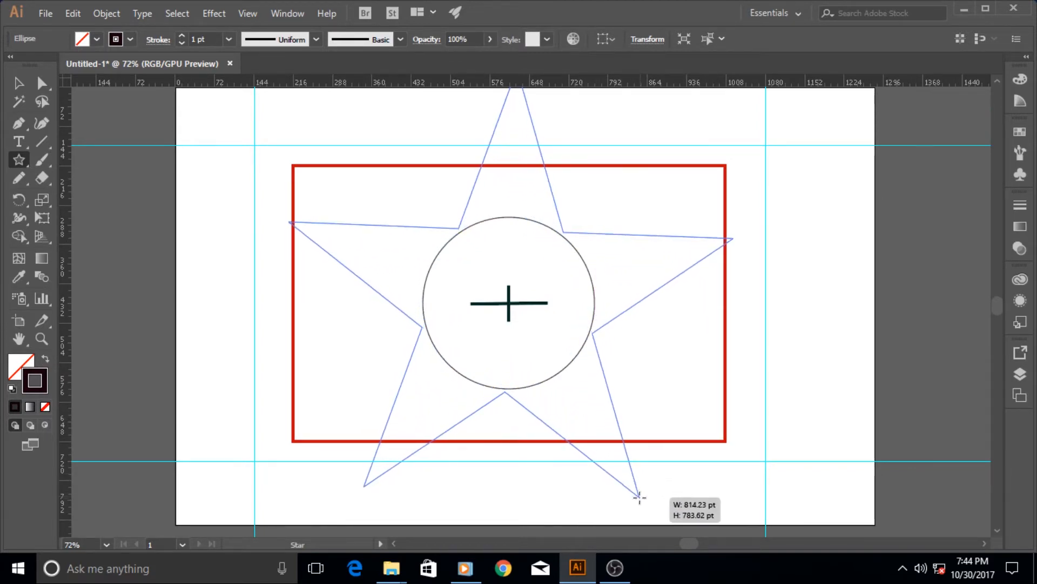
left_click_drag(640, 496, 638, 488)
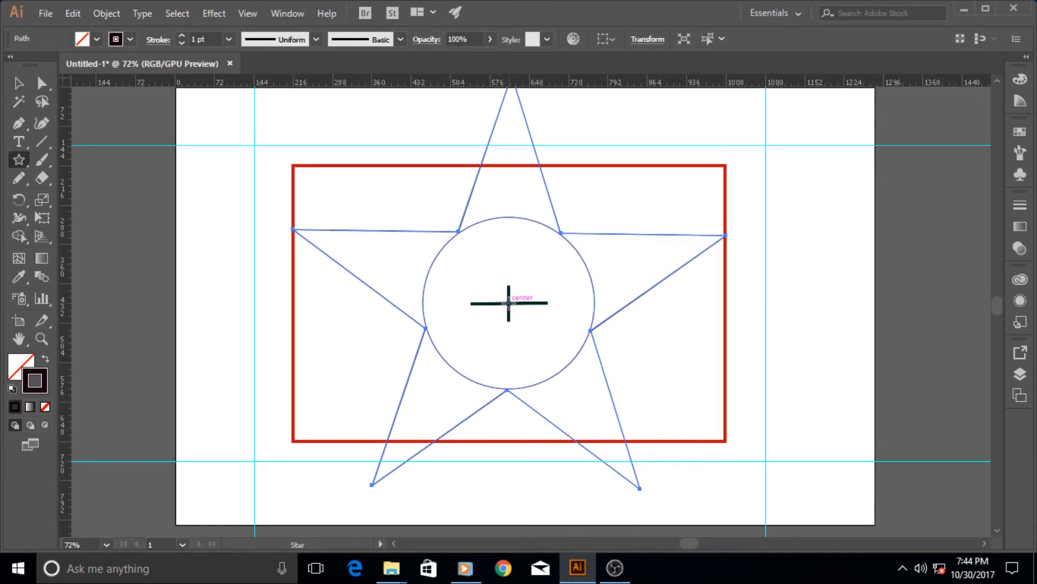
- Drag a smaller star from the circle's centre until its points snap onto the circle outline
left_click_drag(508, 304, 533, 341)
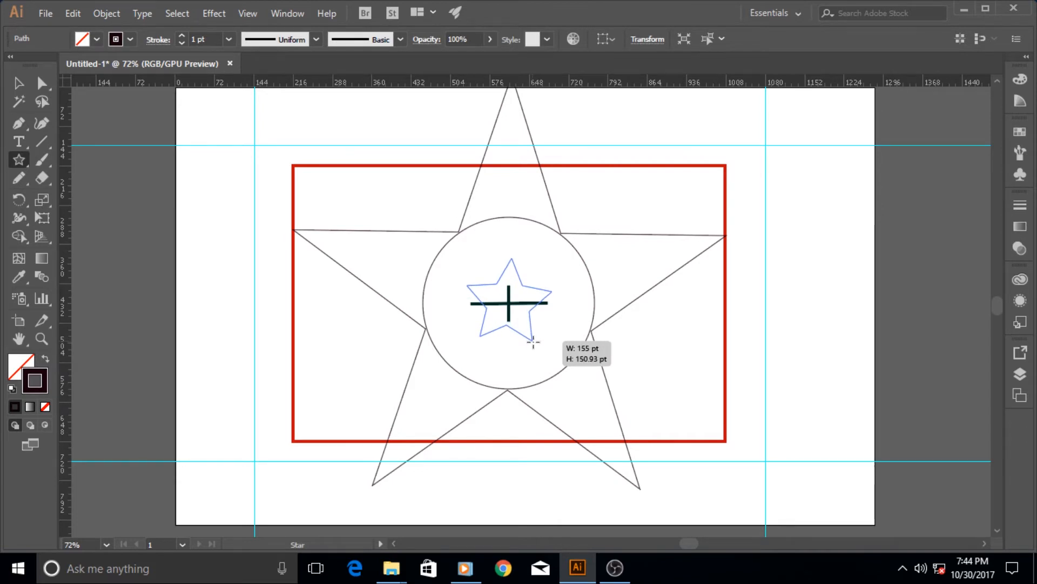
left_click_drag(532, 339, 544, 348)
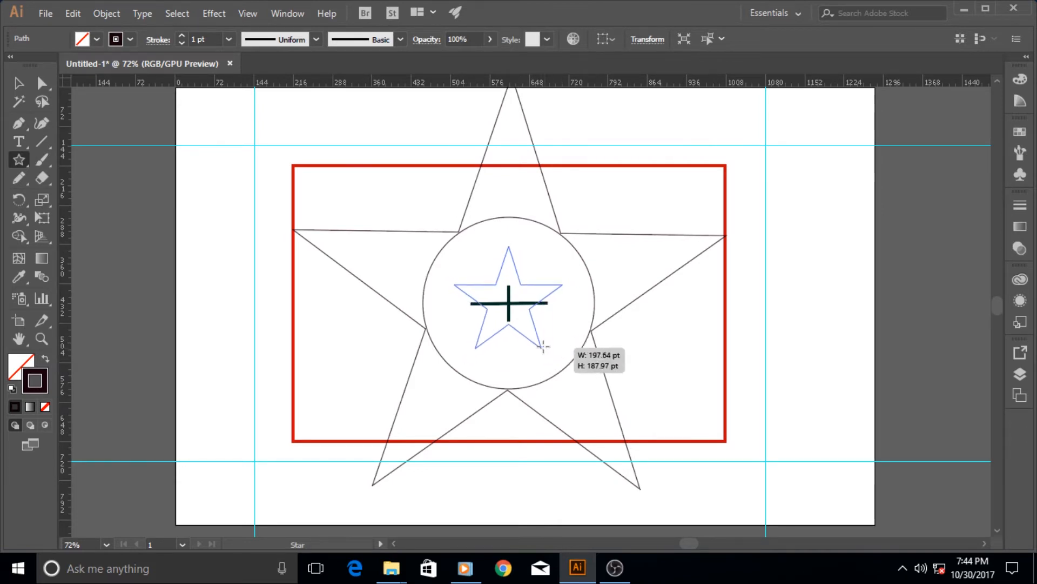
left_click_drag(542, 344, 572, 370)
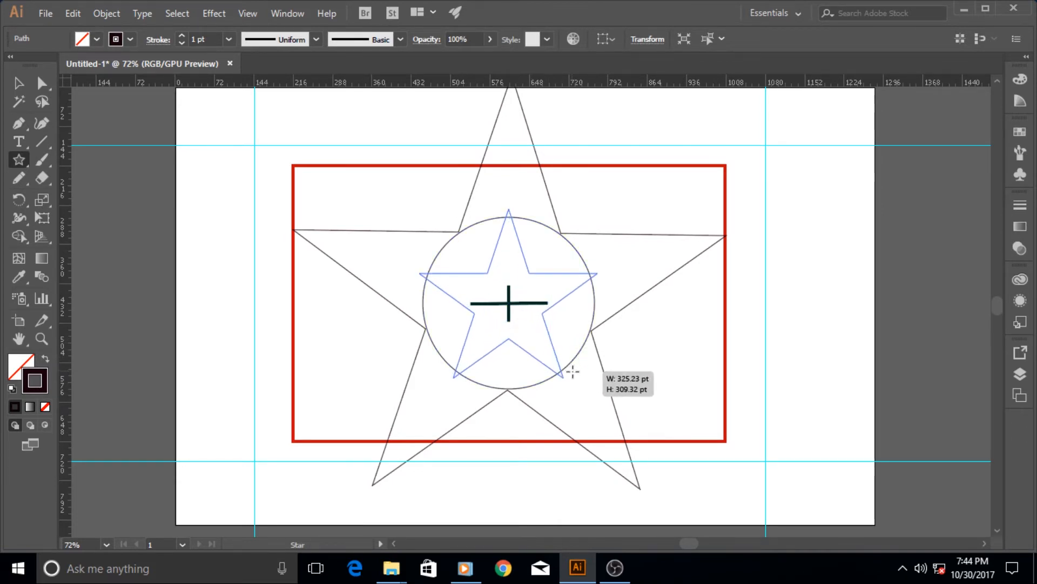
left_click_drag(573, 372, 561, 368)
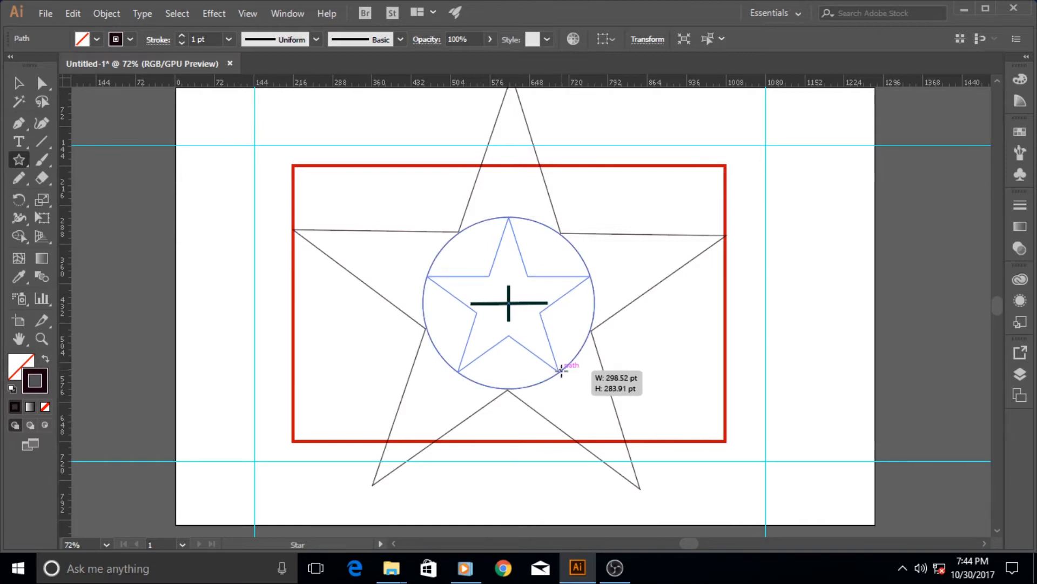
left_click_drag(563, 371, 457, 368)
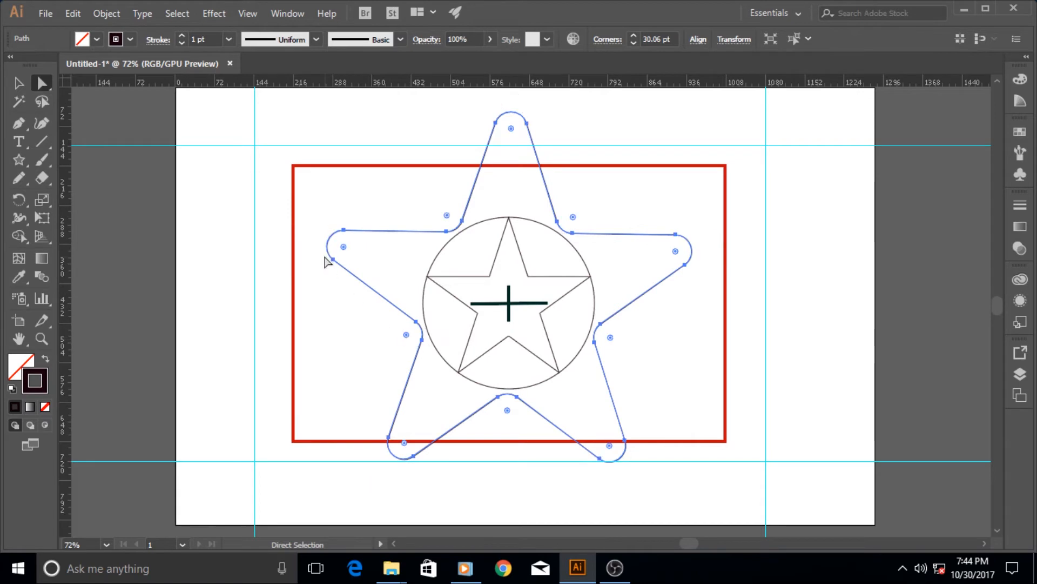
mouse_move(521, 159)
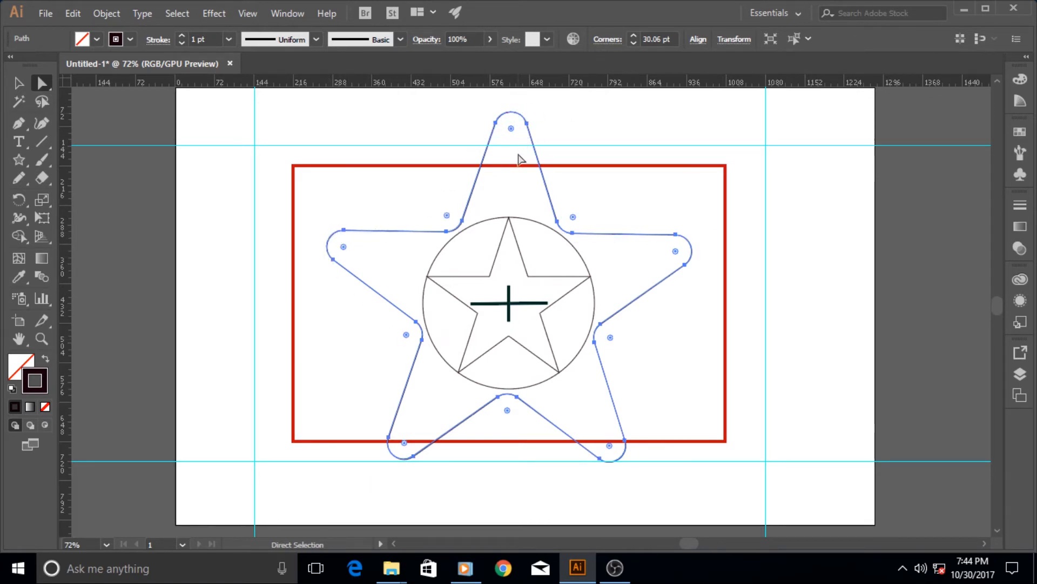
- Drag the large star's live corner widget inward to round its corners into petals
left_click_drag(446, 214, 452, 223)
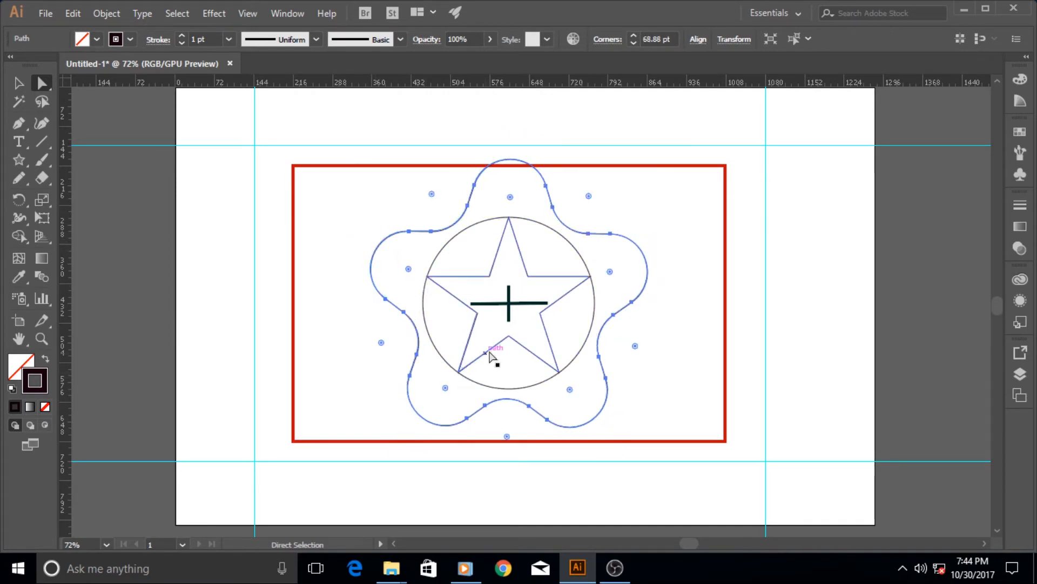
mouse_move(390, 274)
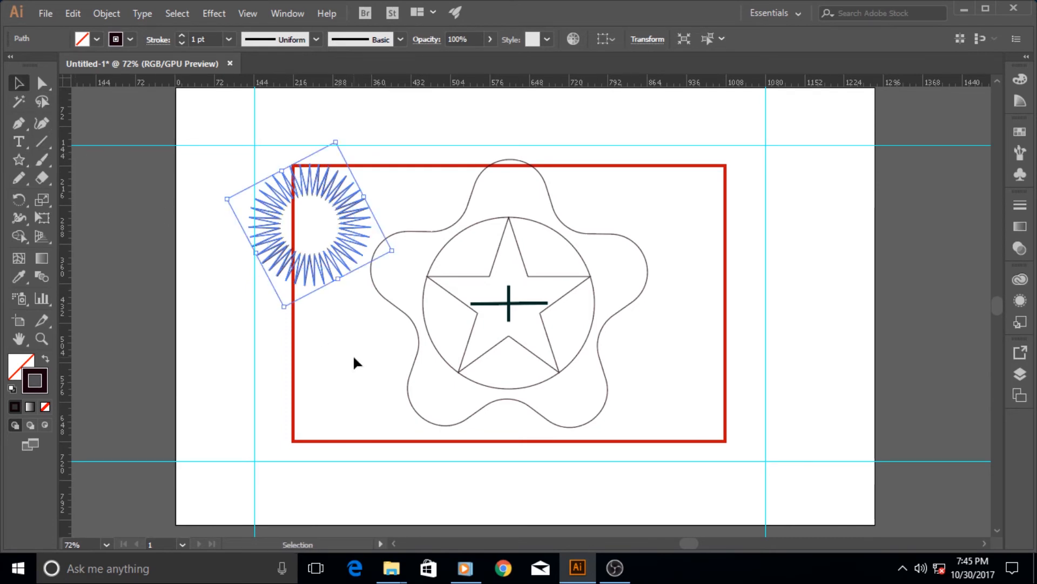
left_click(360, 363)
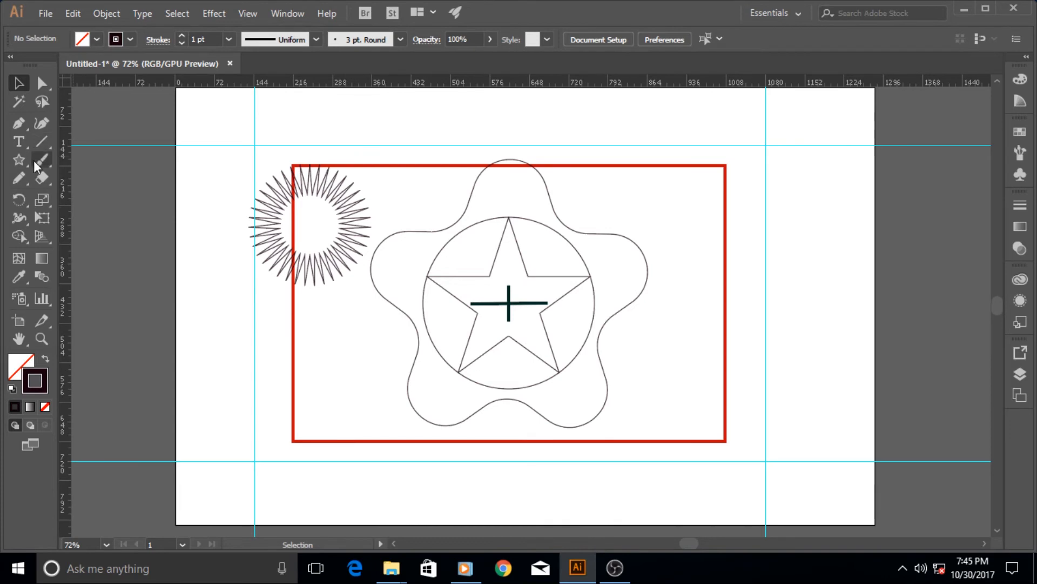
left_click(18, 159)
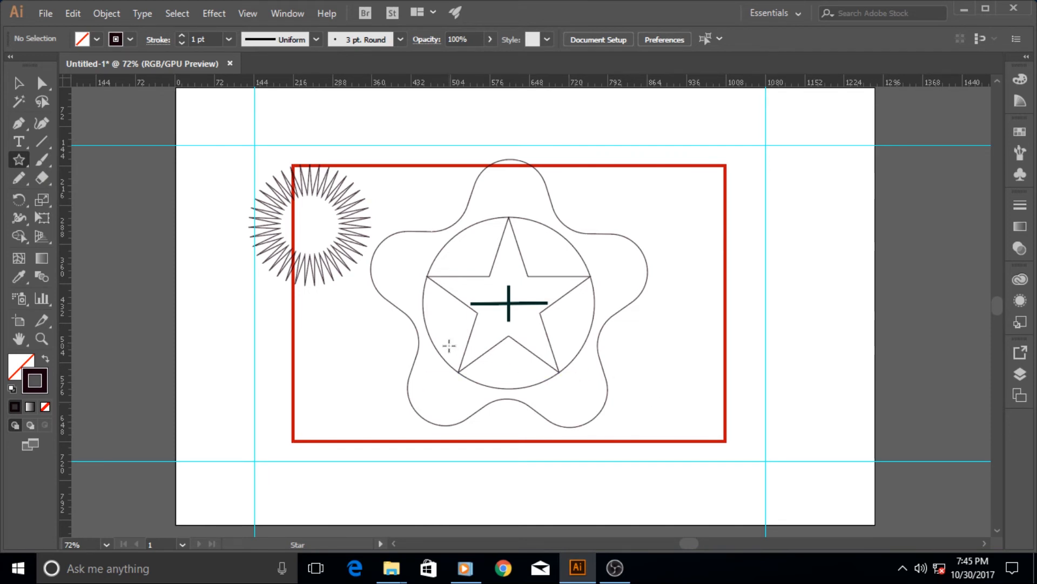
mouse_move(563, 355)
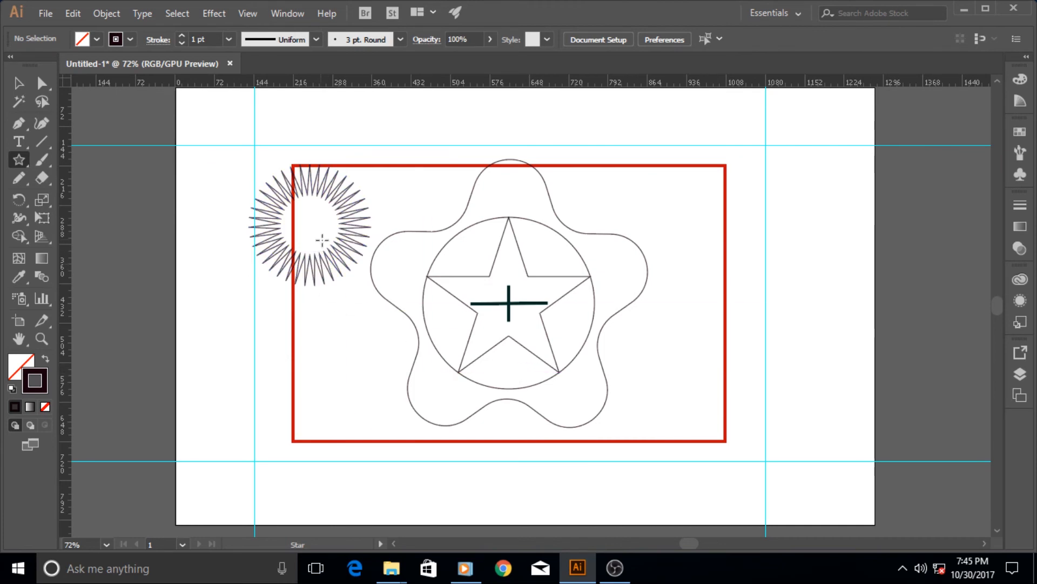
left_click(18, 82)
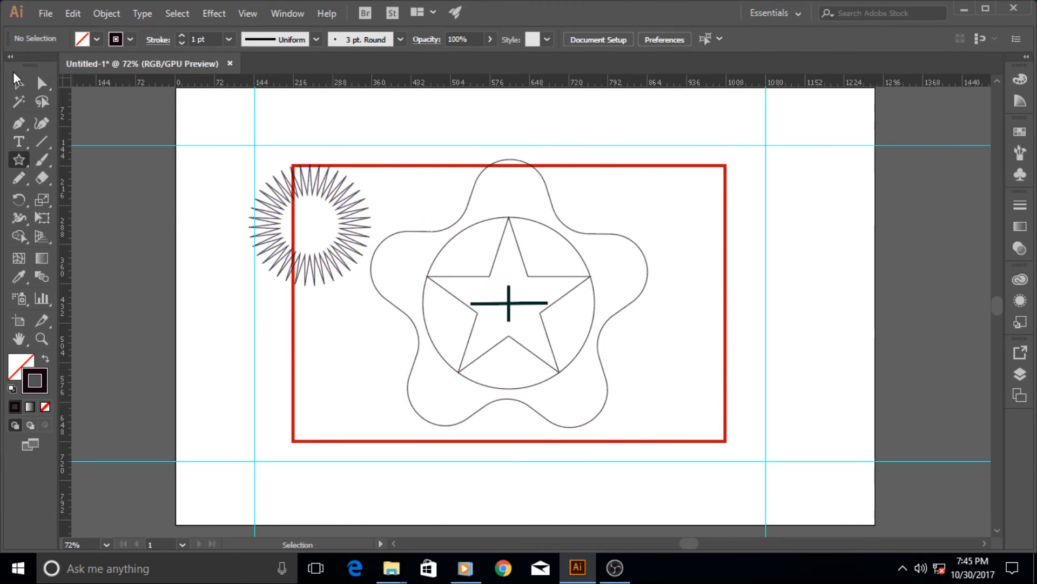
left_click(317, 244)
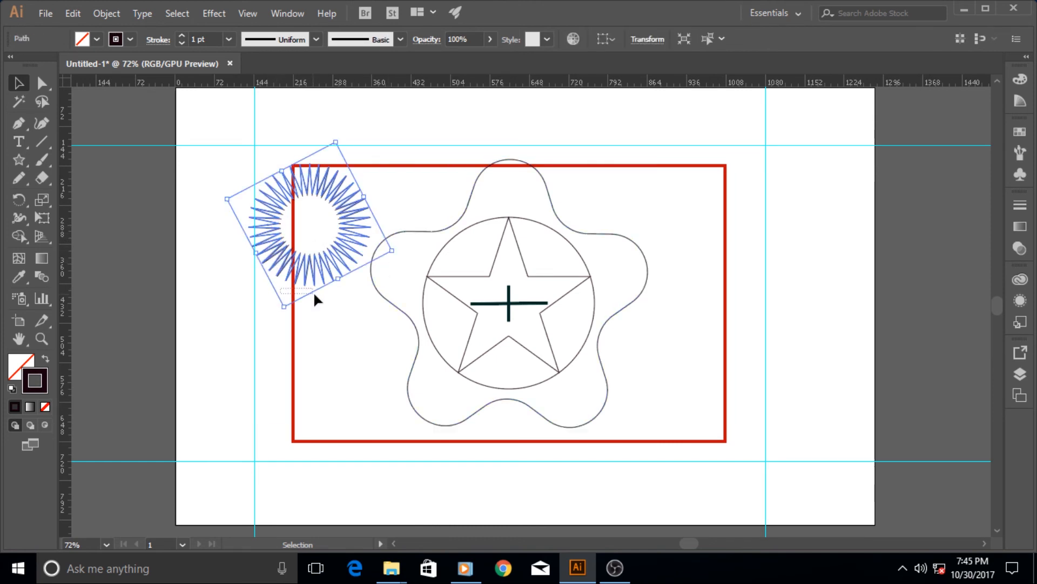
left_click(316, 300)
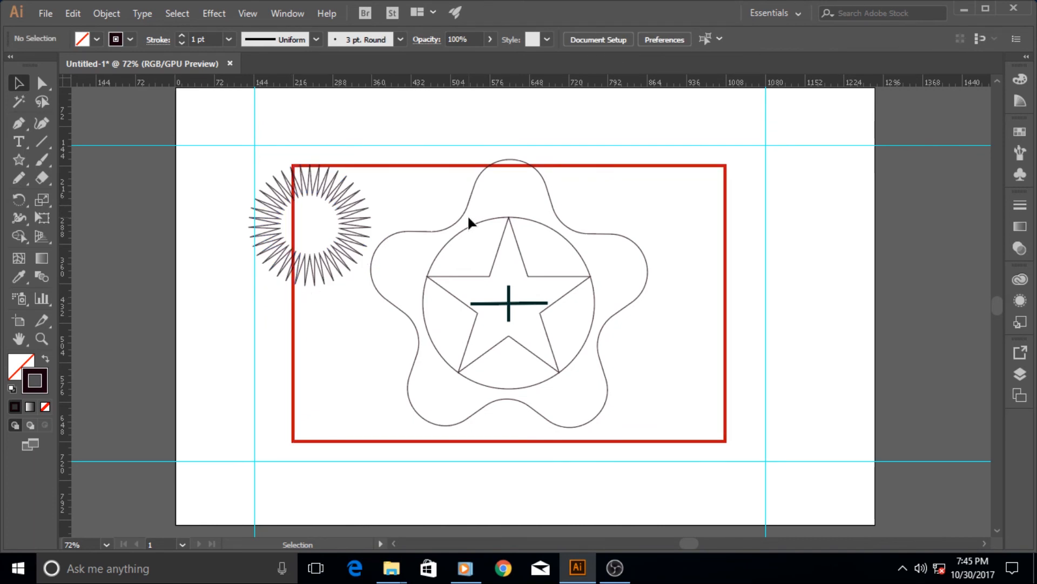
mouse_move(418, 241)
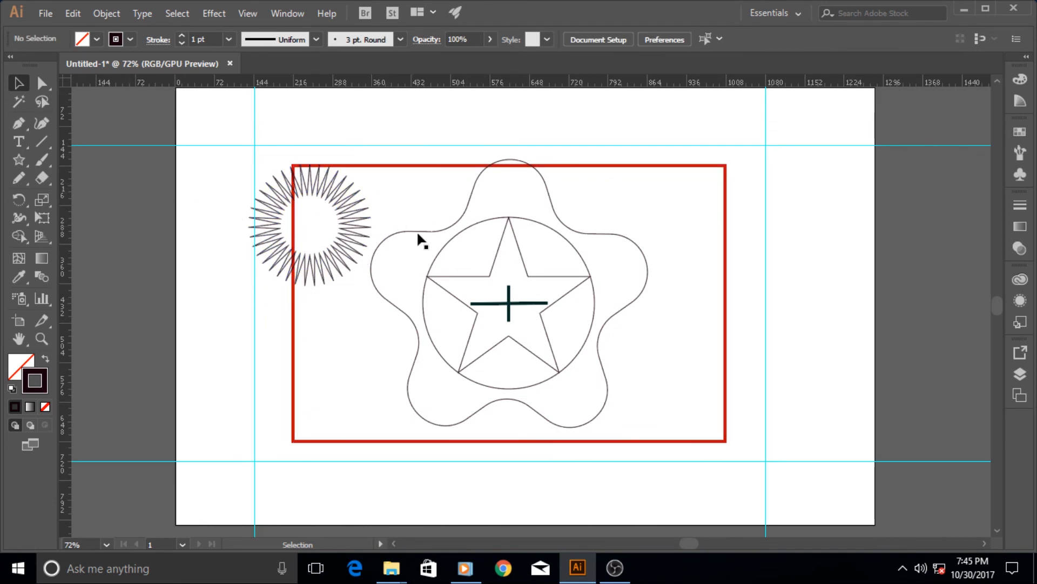
mouse_move(551, 407)
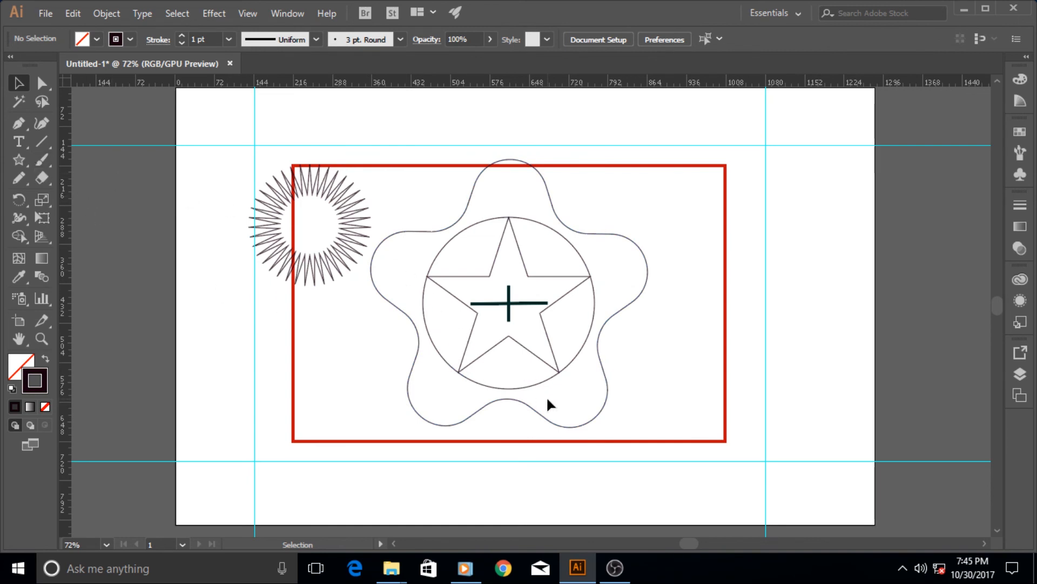